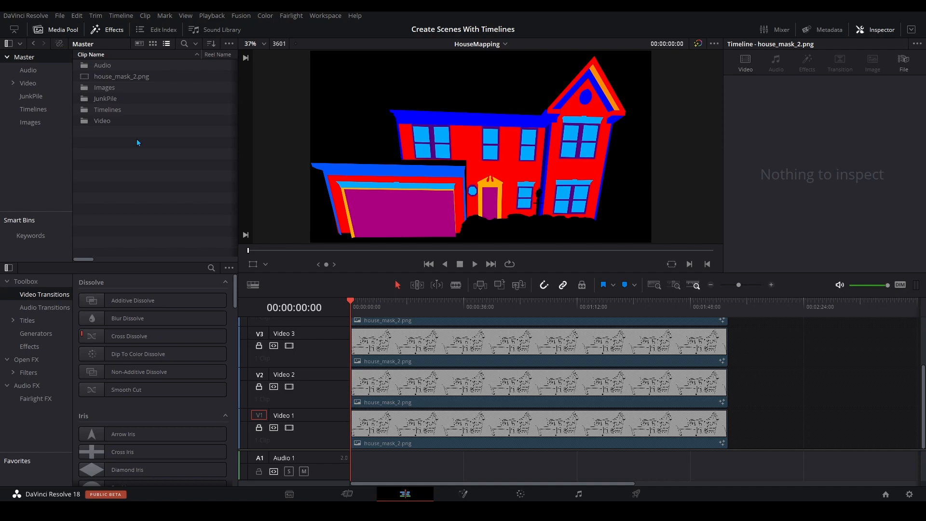
- Place Music_Track from the Audio bin onto Audio 1 beneath the house_mask_2 clips
click(28, 70)
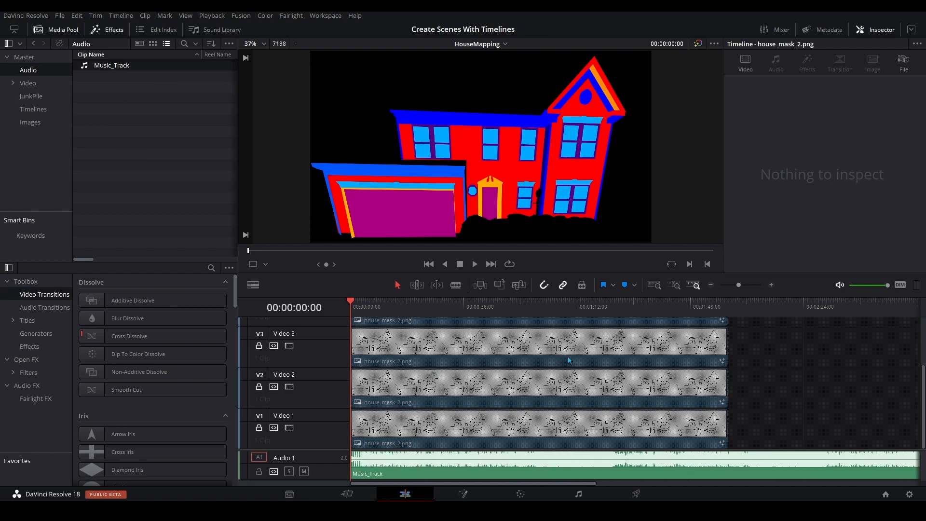
mouse_move(666, 400)
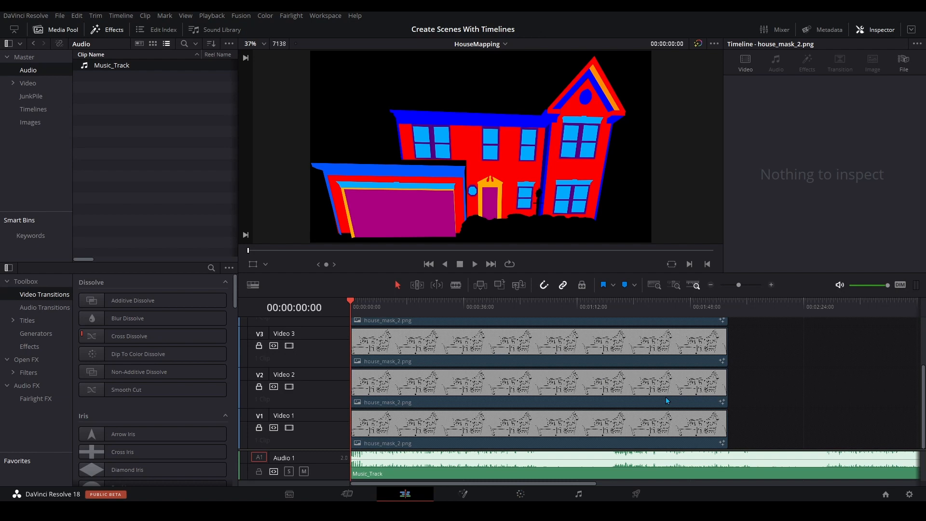
mouse_move(464, 307)
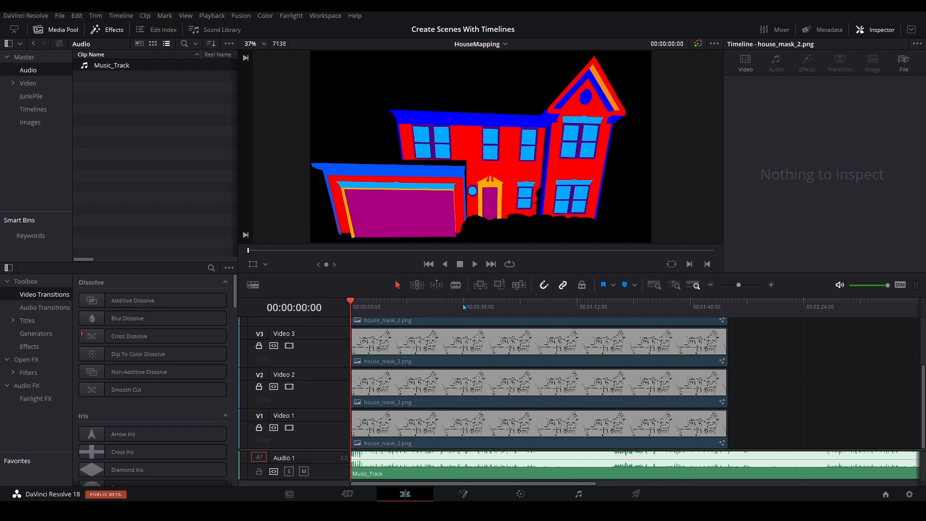
- Blade Music_Track at 00:00:36:00 into two pieces and show the Timelines bin
click(463, 307)
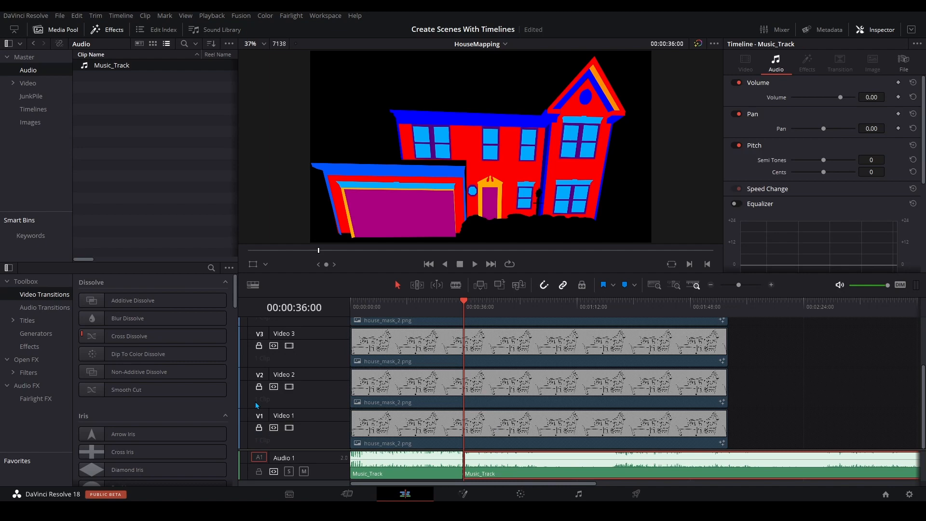
mouse_move(258, 346)
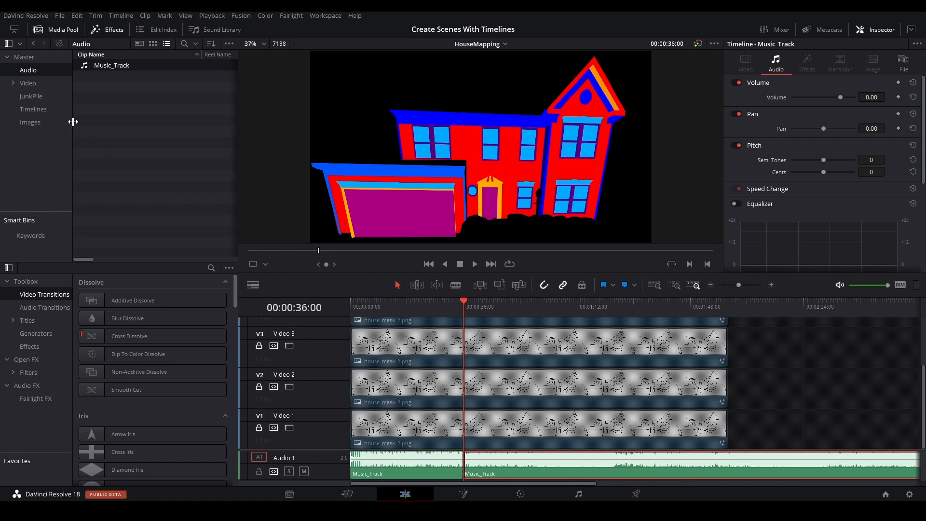
click(32, 109)
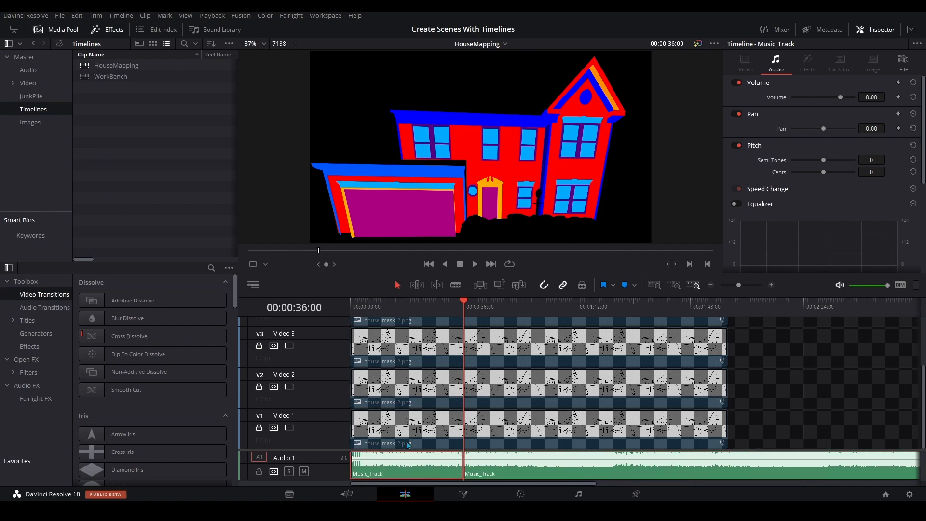
- Copy the selected house clips and first music piece from the timeline
click(413, 345)
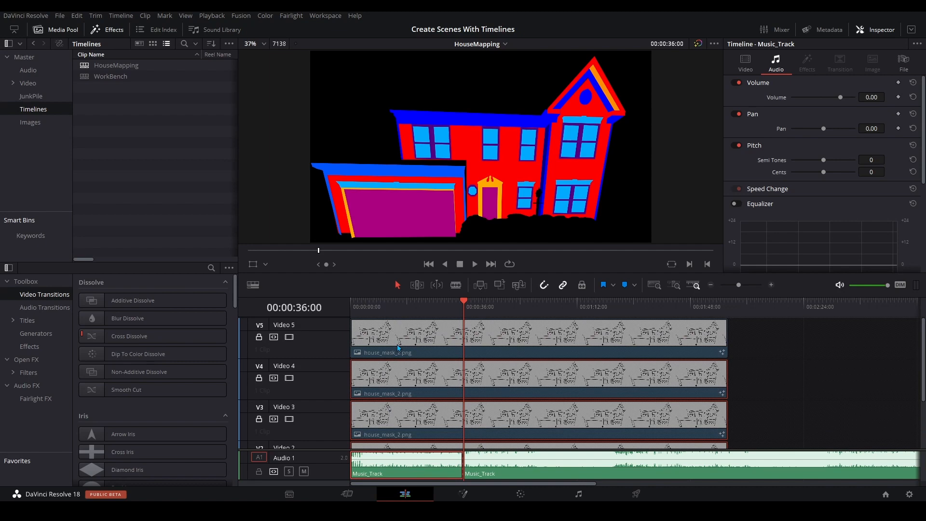
right_click(399, 349)
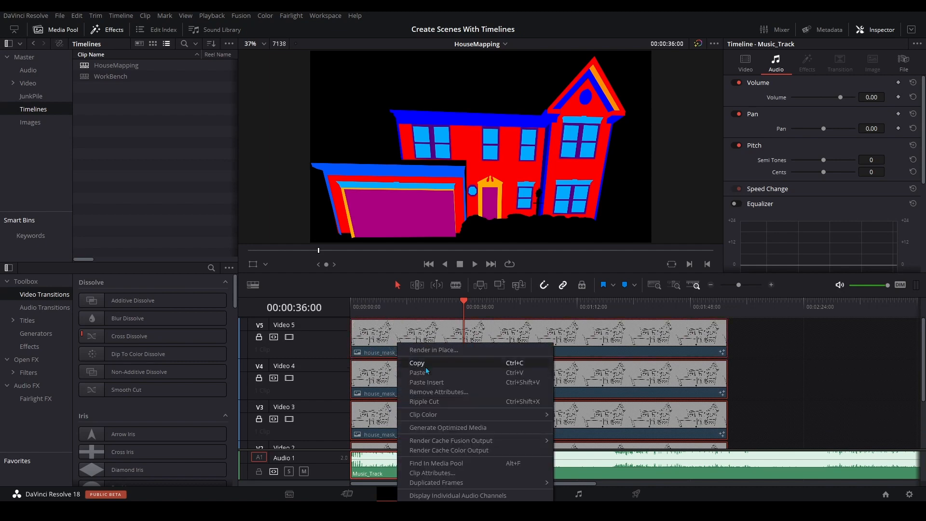
click(176, 172)
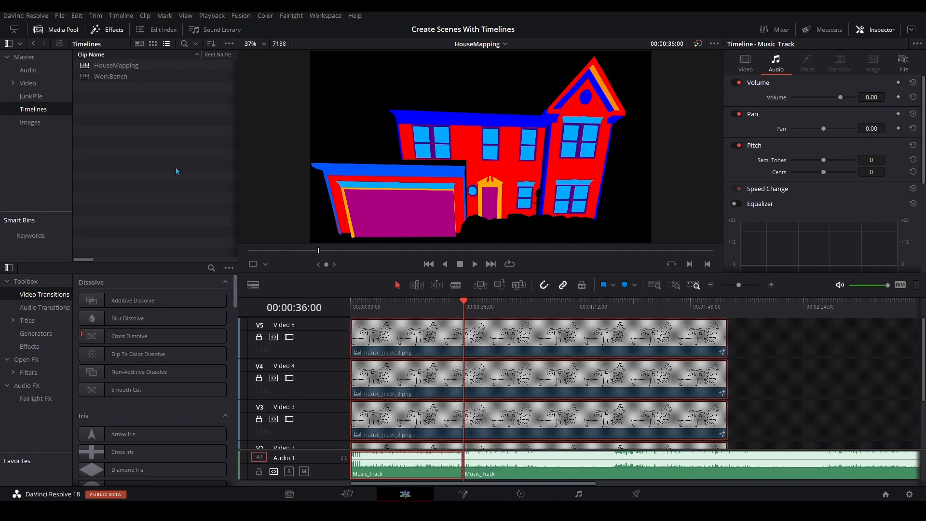
- Start a new timeline from the Timelines bin, naming it 'Scene_'
right_click(176, 171)
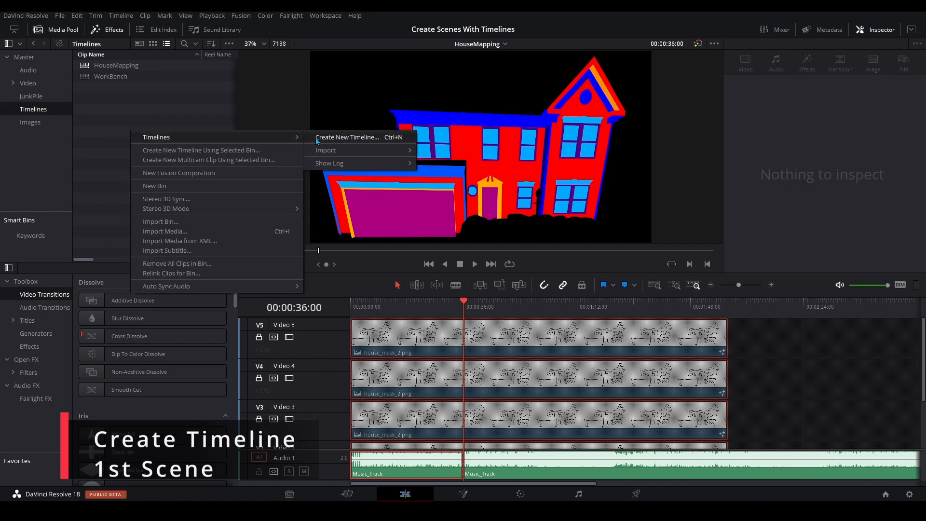
click(347, 137)
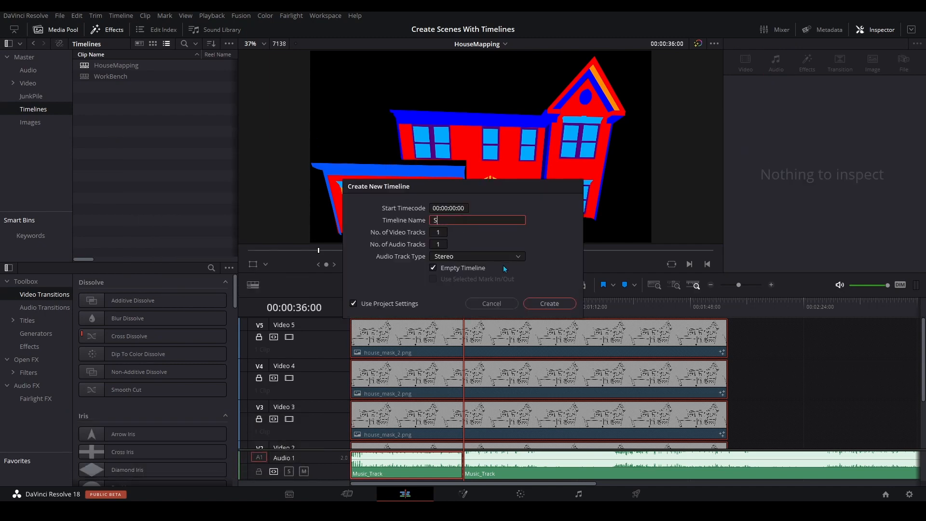
text(cene_)
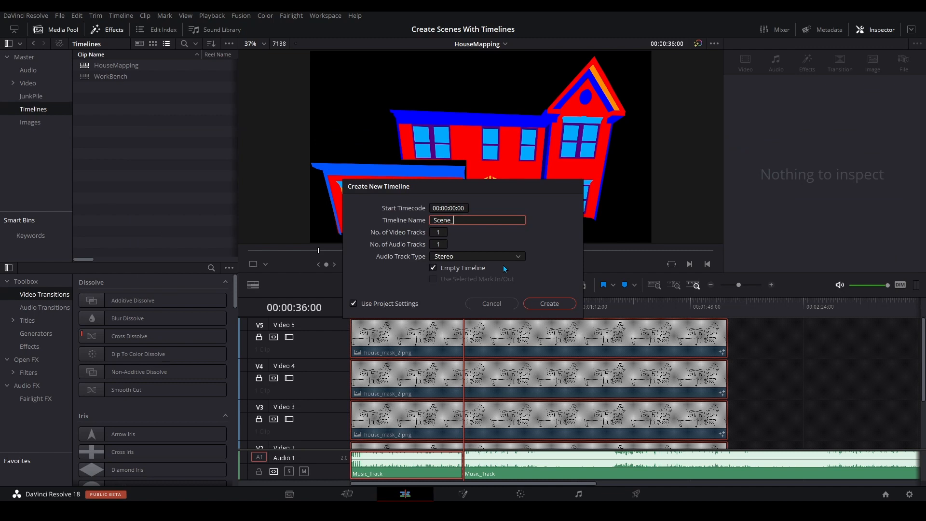
- Create Scene_1 and paste the house clips and 36-second music piece into it
click(548, 303)
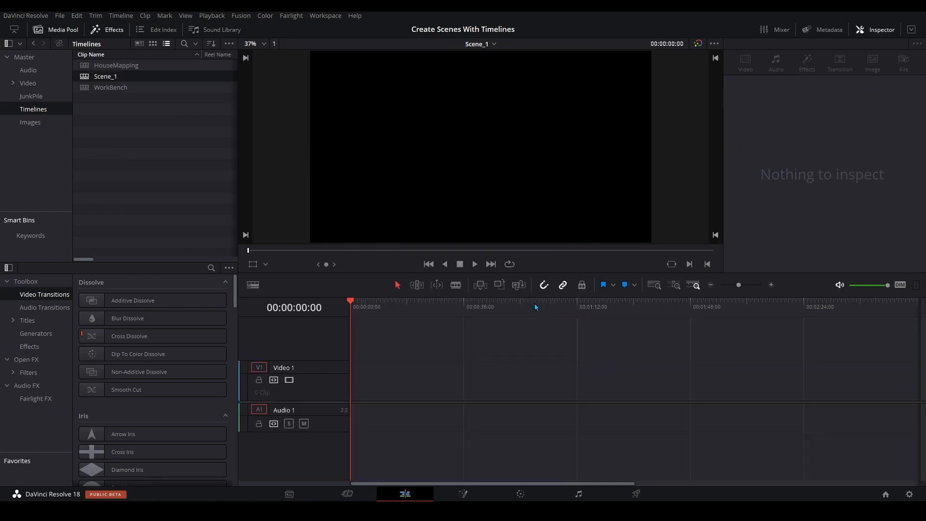
mouse_move(475, 349)
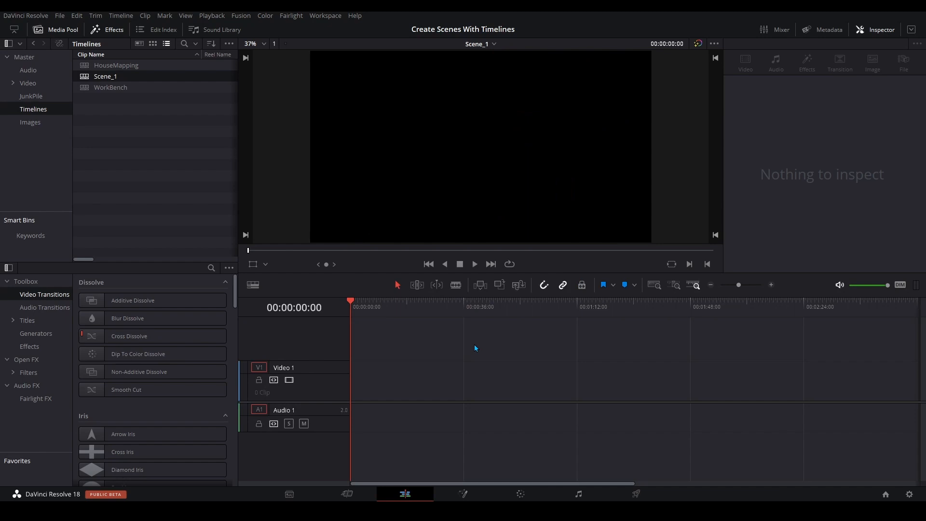
right_click(474, 348)
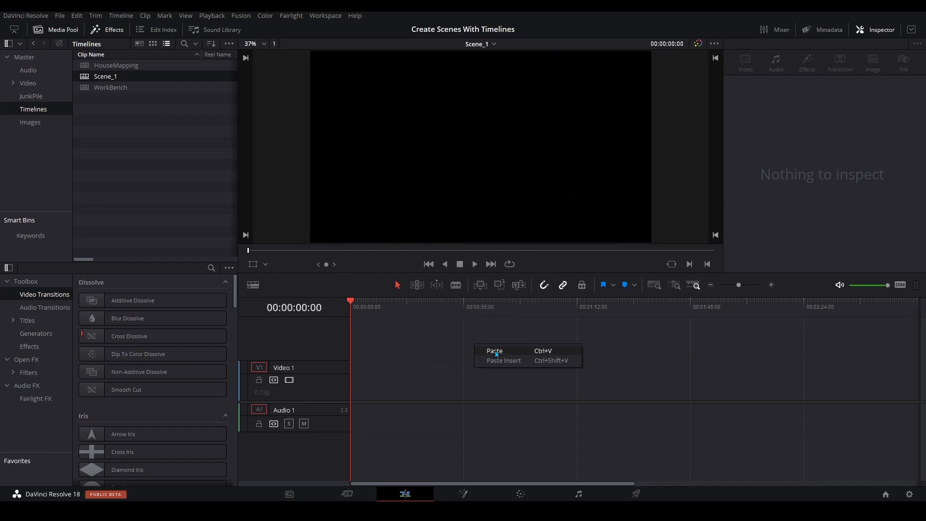
click(494, 351)
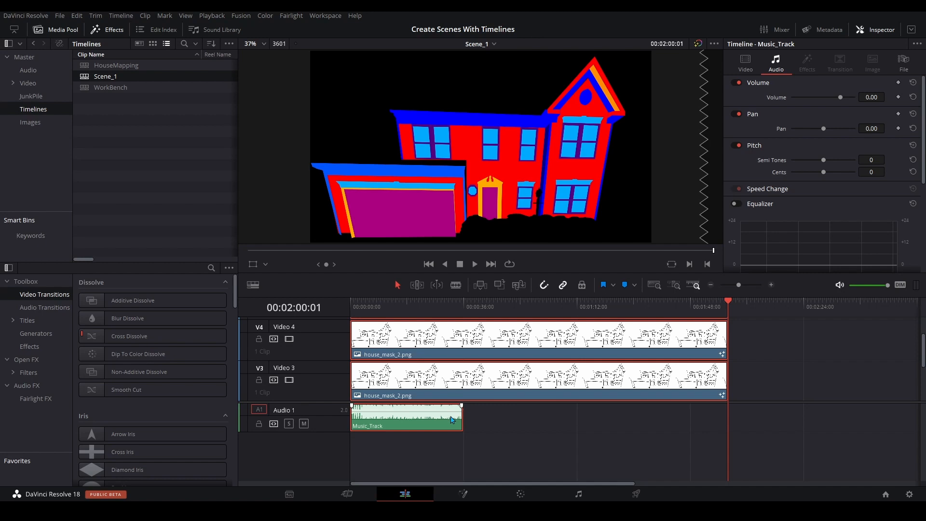
click(465, 307)
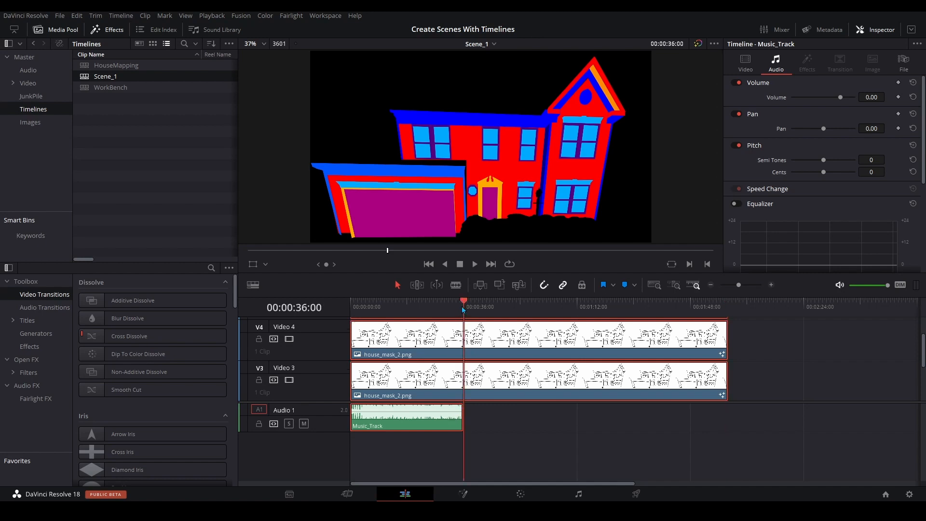
mouse_move(517, 310)
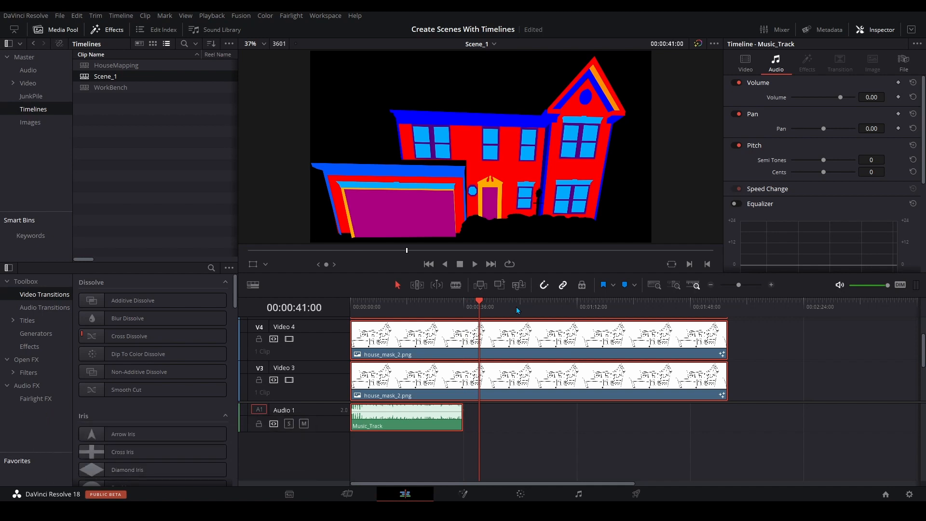
- Cut the Scene_1 house clips at 00:00:41:00 and remove everything after it
key(alt+y)
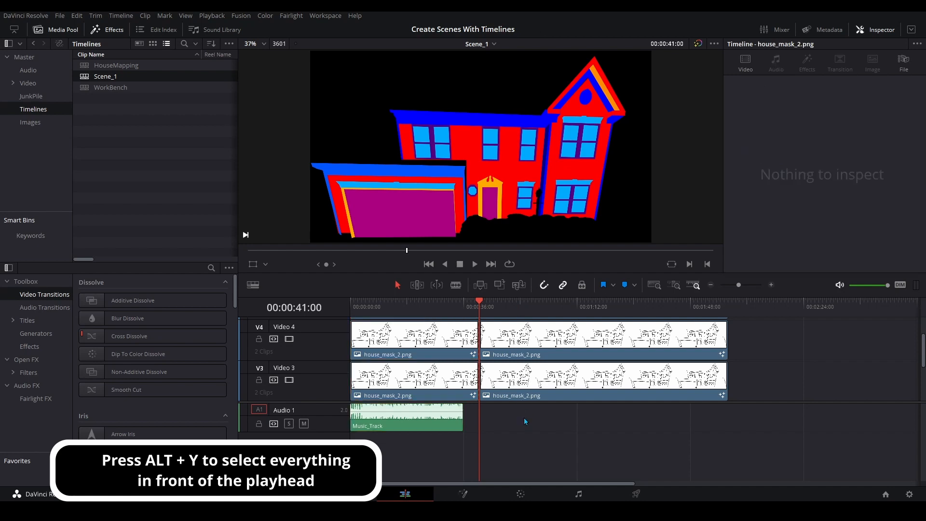
key(alt+y)
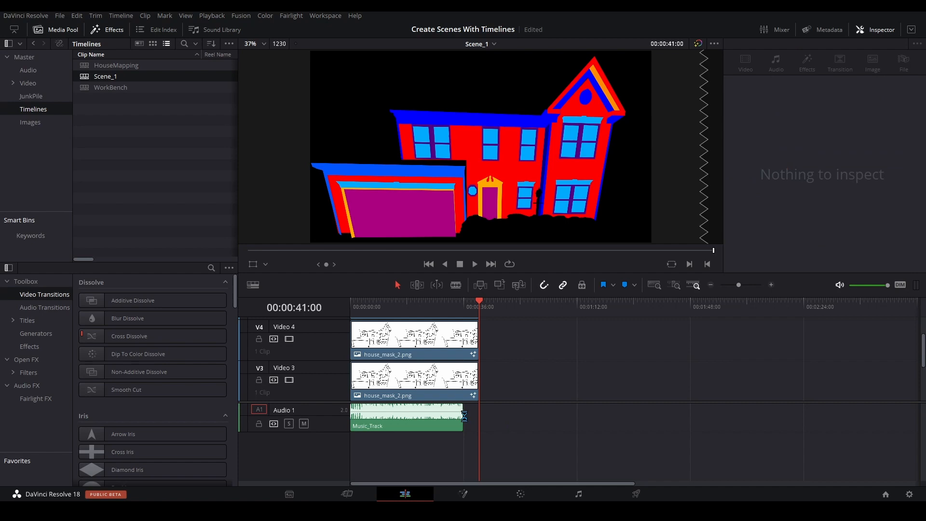
mouse_move(452, 428)
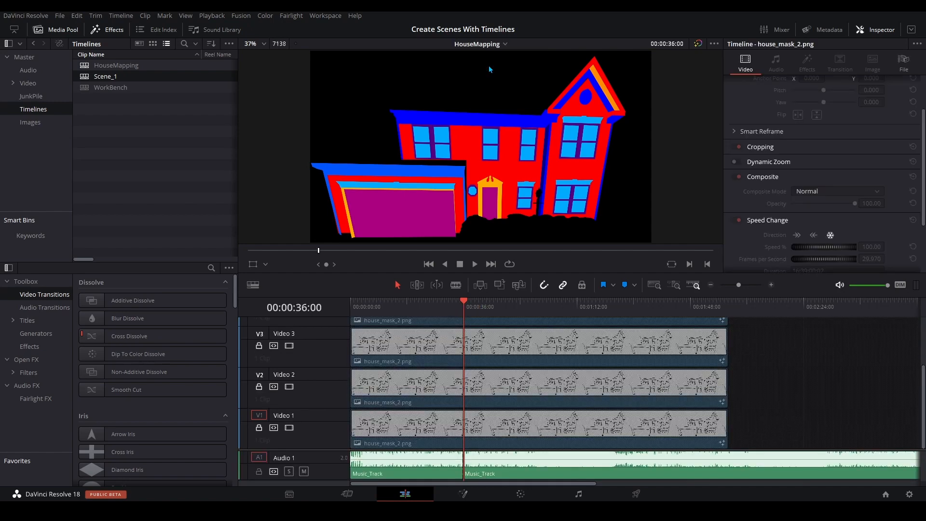
mouse_move(509, 474)
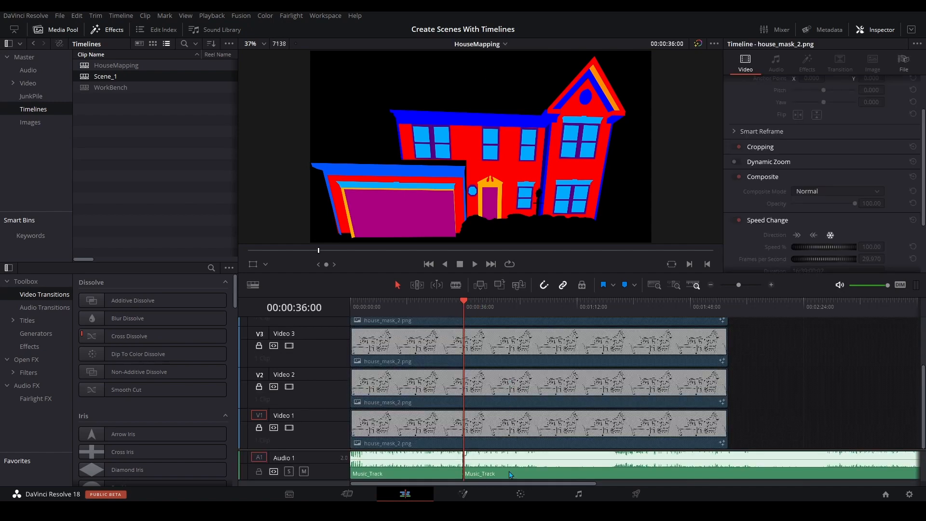
- Trim HouseMapping's music to end at 00:02:00:01 and select the scene-two clips for a new timeline
click(484, 467)
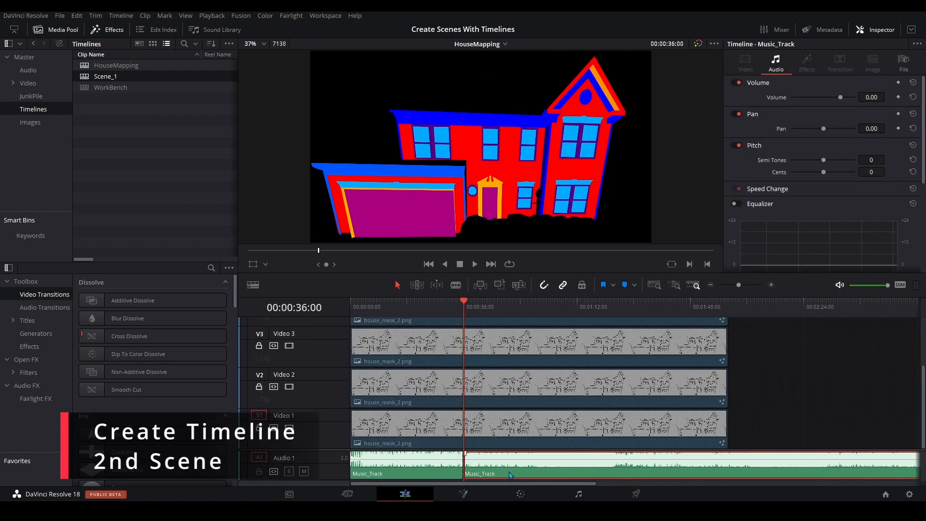
mouse_move(508, 430)
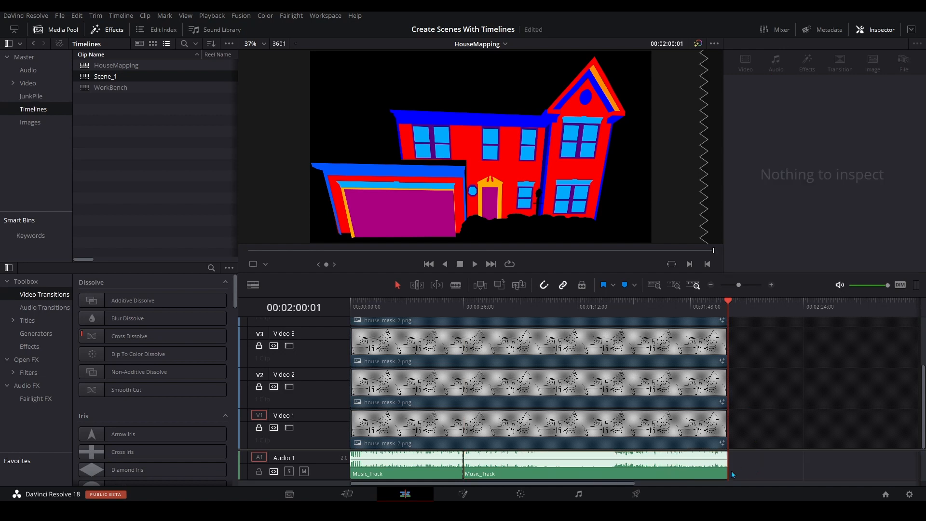
click(596, 464)
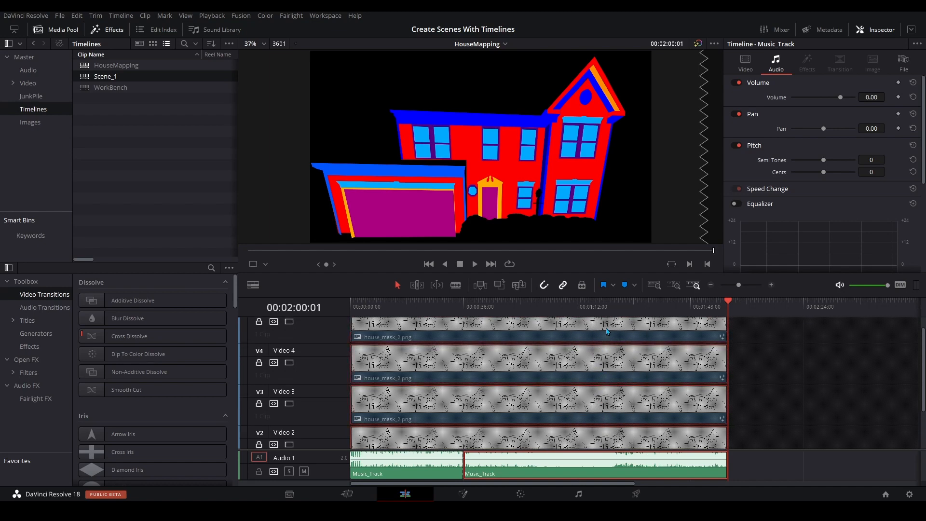
mouse_move(506, 203)
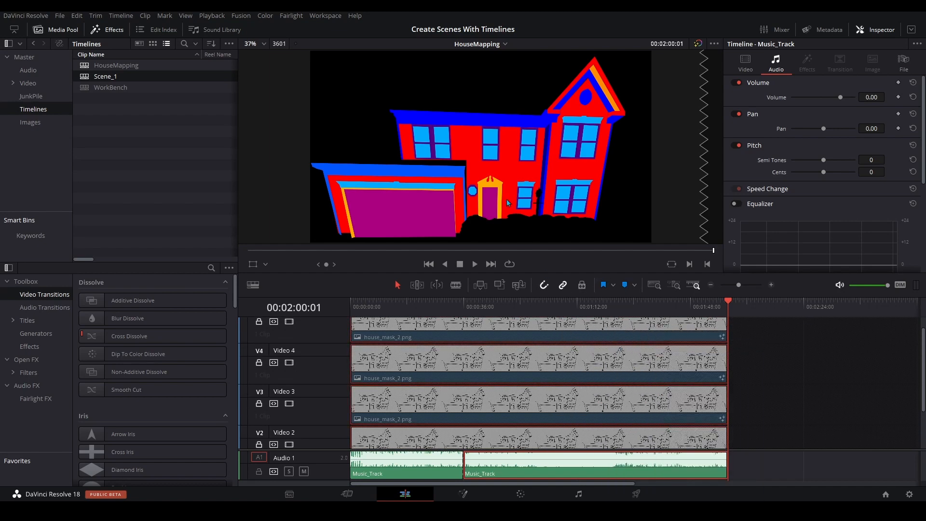
click(140, 121)
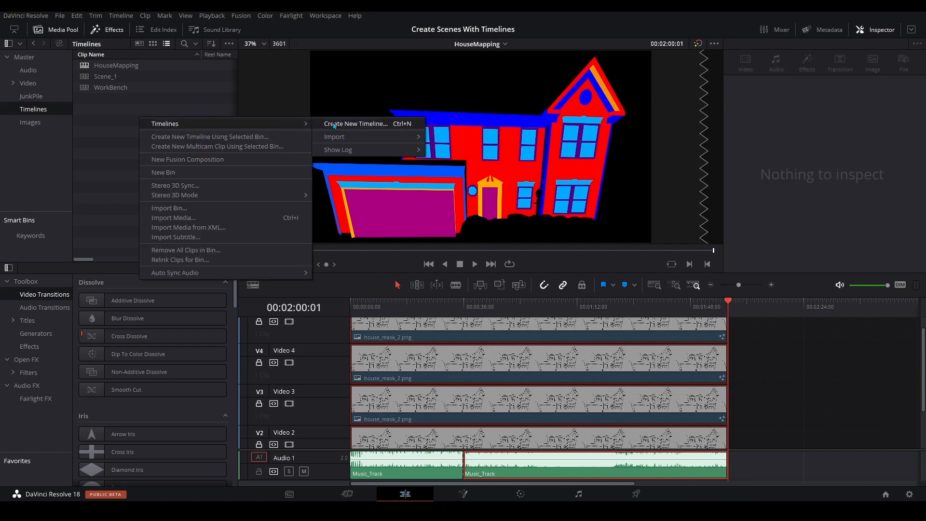
- Create the Scene_2 timeline holding the house mask clips and Music_Track piece
click(355, 123)
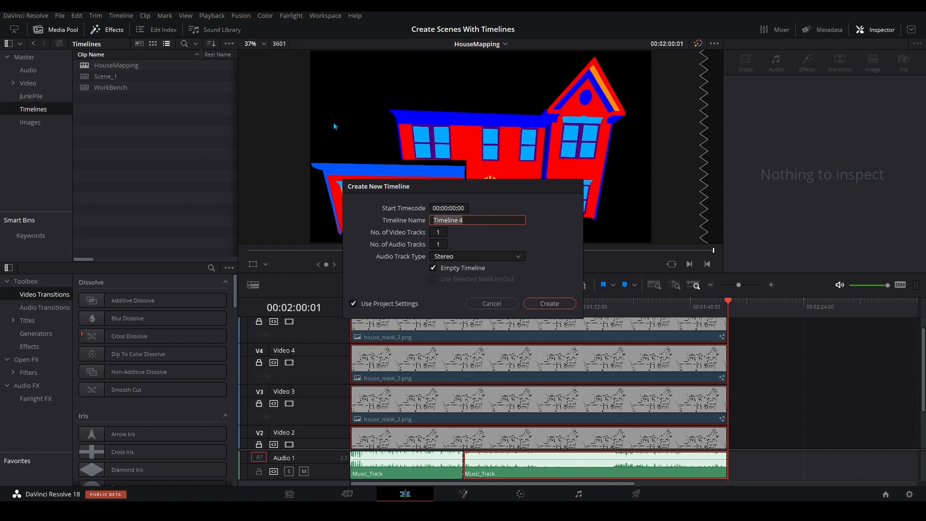
text(Scene)
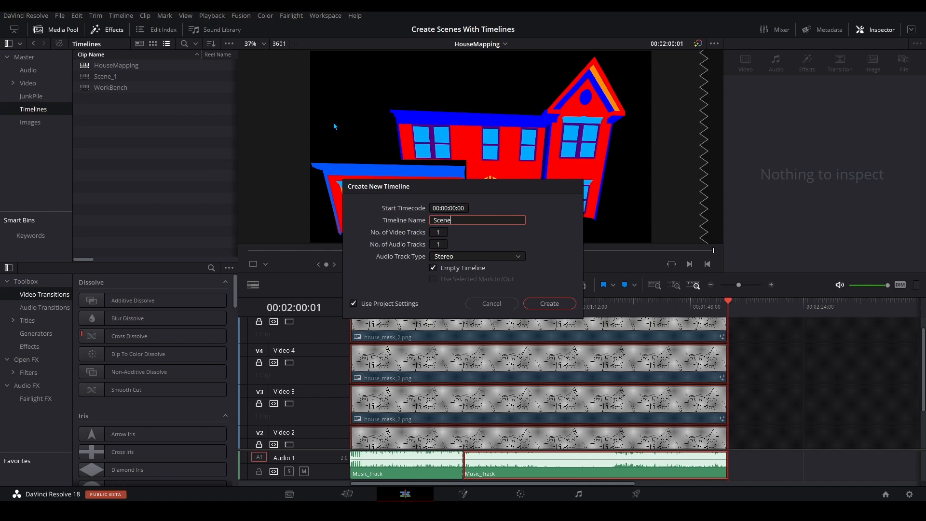
click(548, 303)
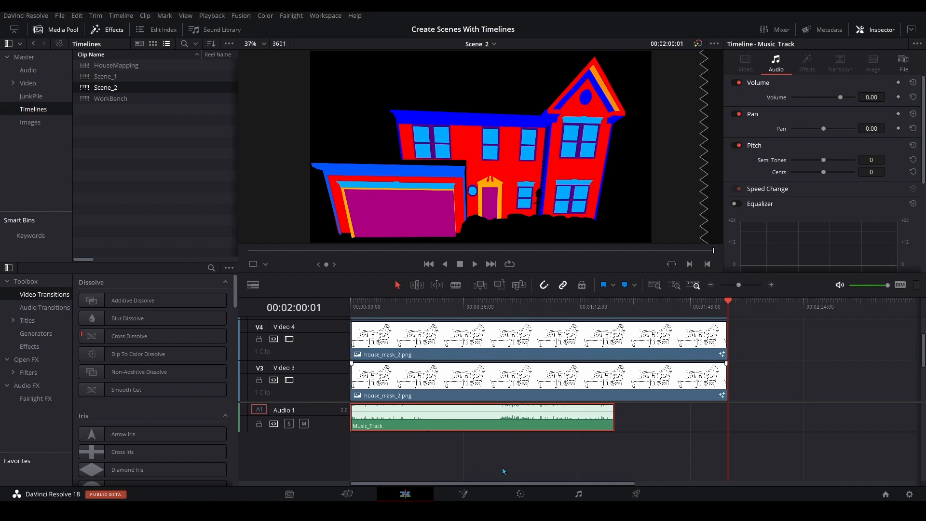
- Set the Scene_2 playhead at 00:01:24:01 where the Music_Track piece ends
click(614, 306)
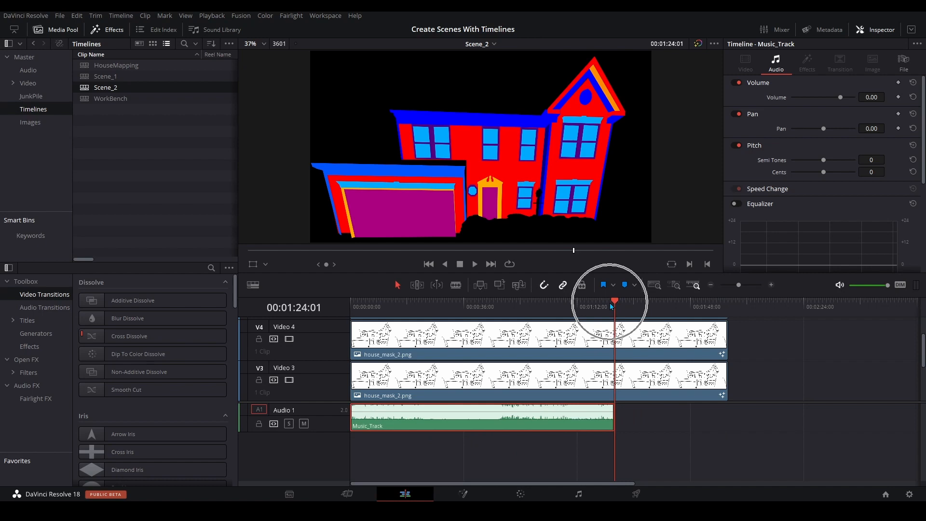
mouse_move(507, 306)
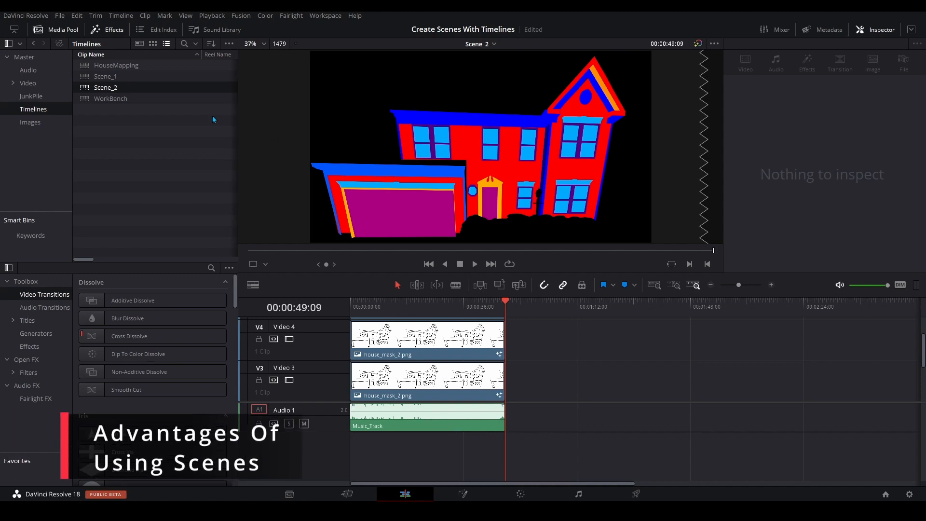
click(106, 77)
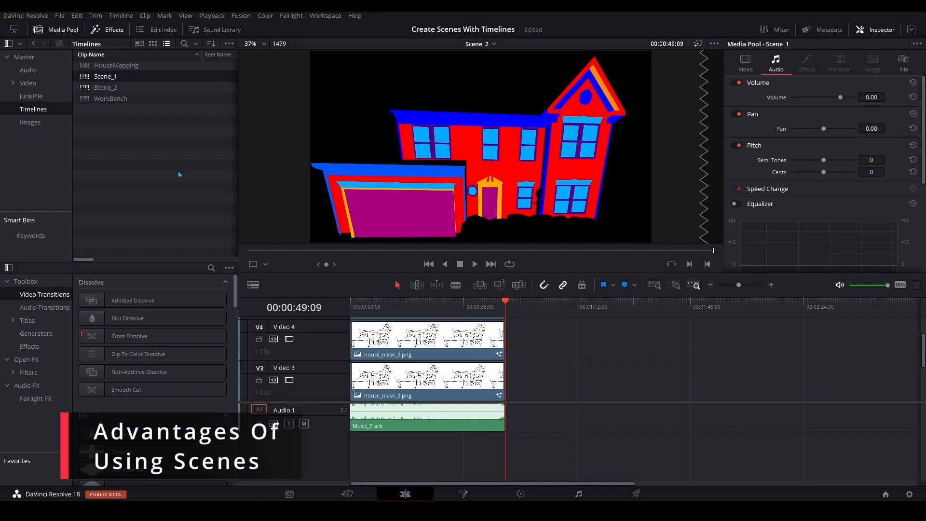
click(480, 43)
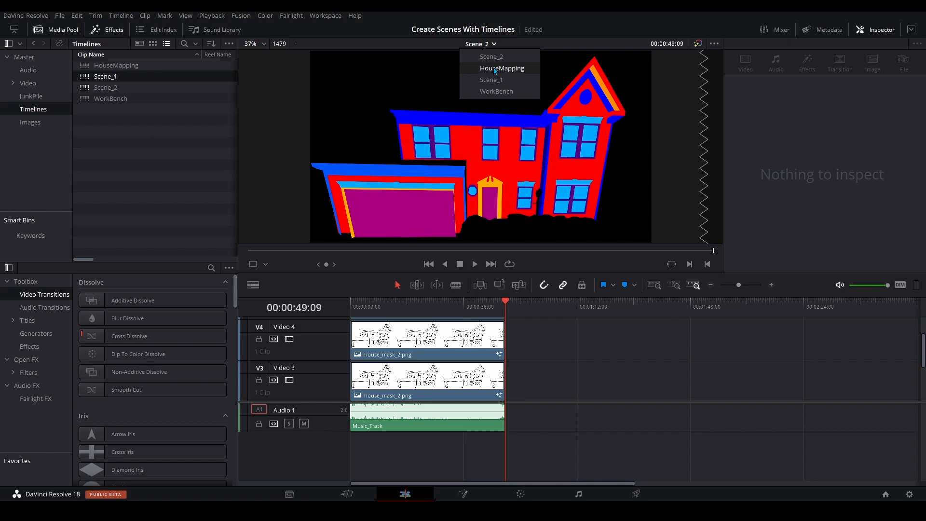
click(491, 80)
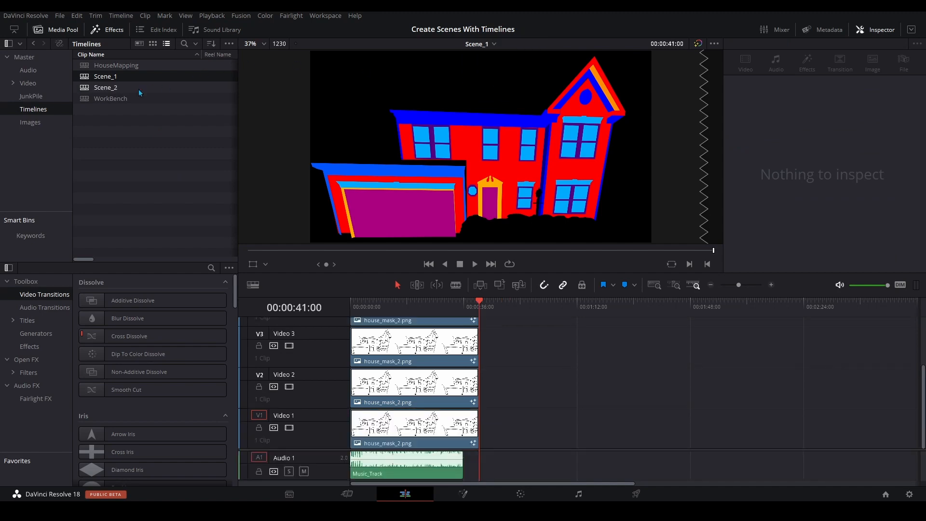
click(481, 43)
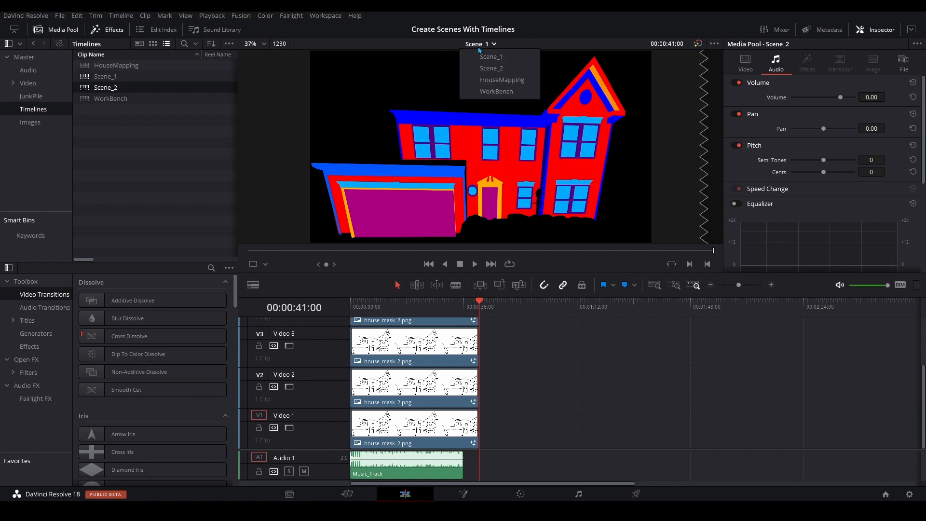
click(491, 68)
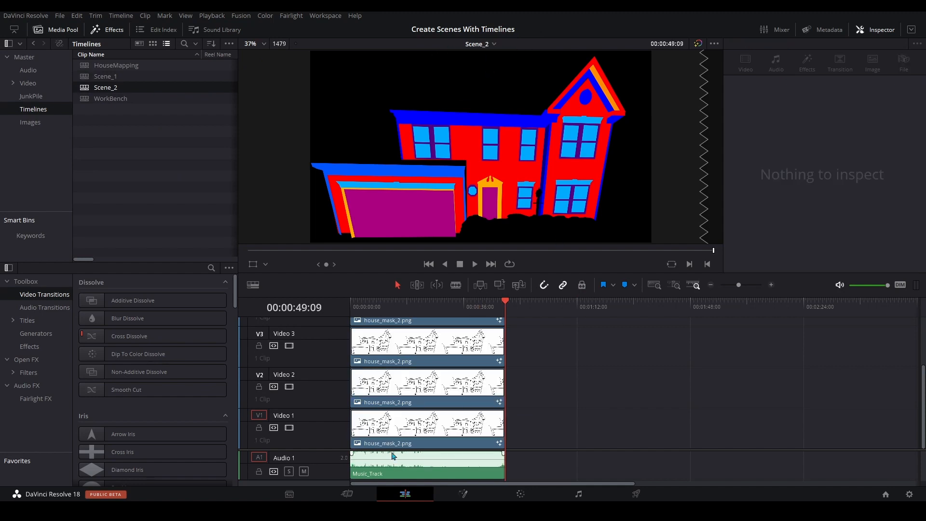
click(427, 426)
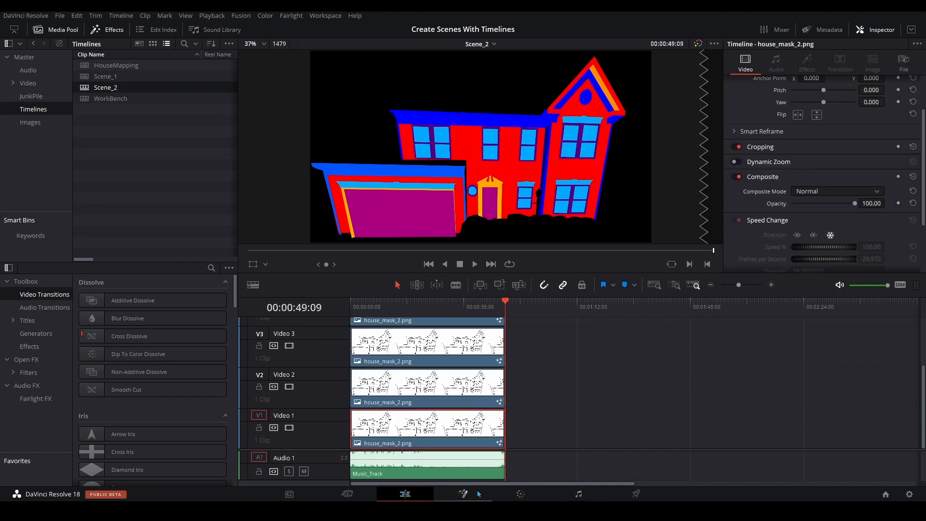
- Recolour the garage door Background node orange in Fusion and return to the Edit page
click(463, 494)
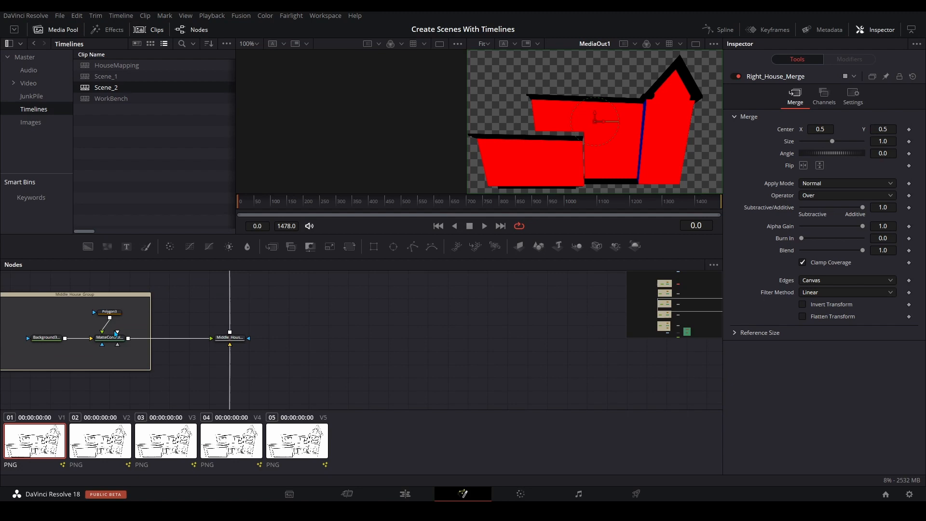
click(99, 439)
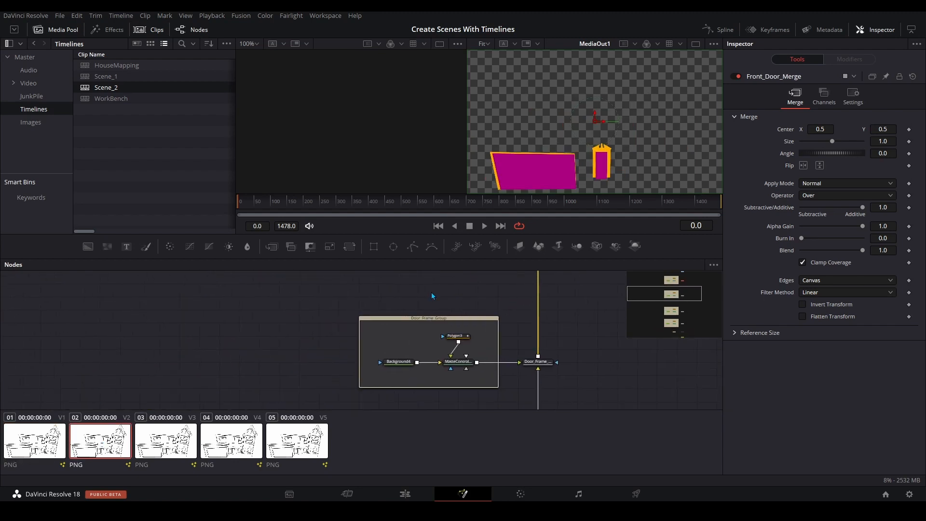
click(398, 333)
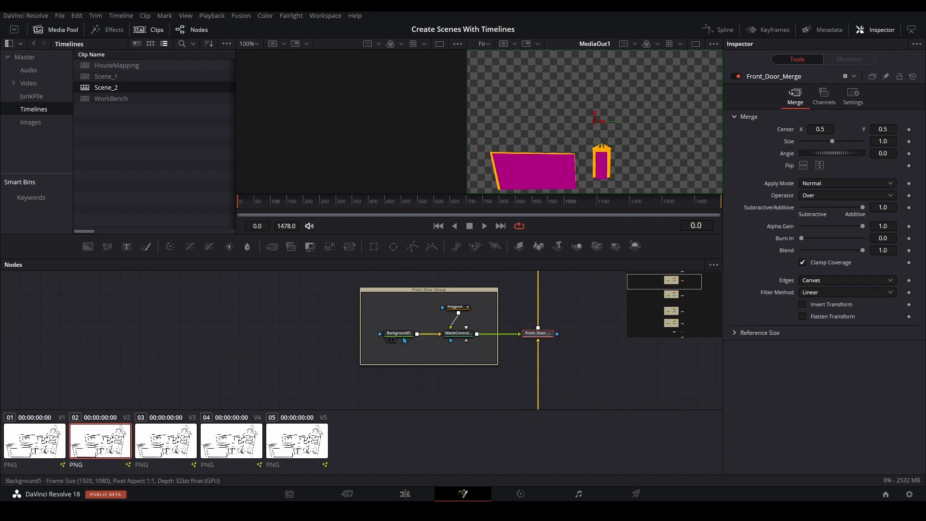
click(827, 175)
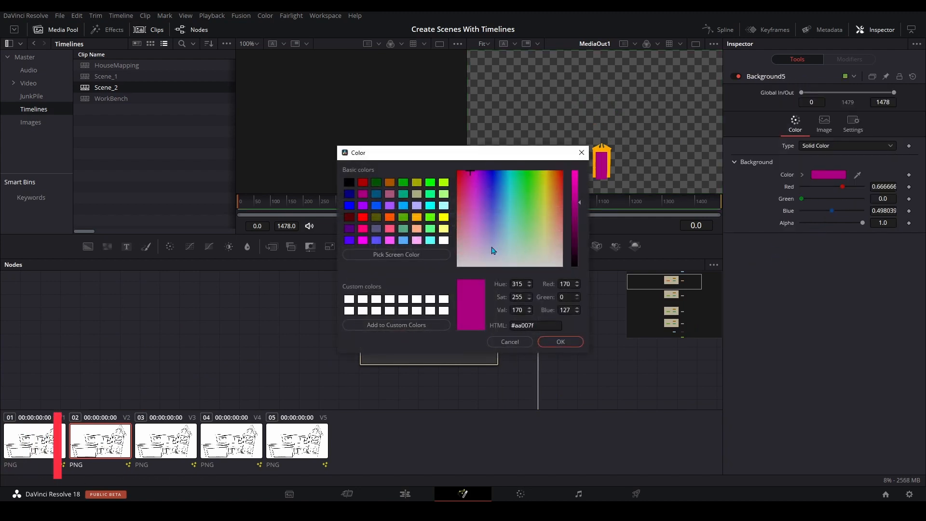
click(560, 342)
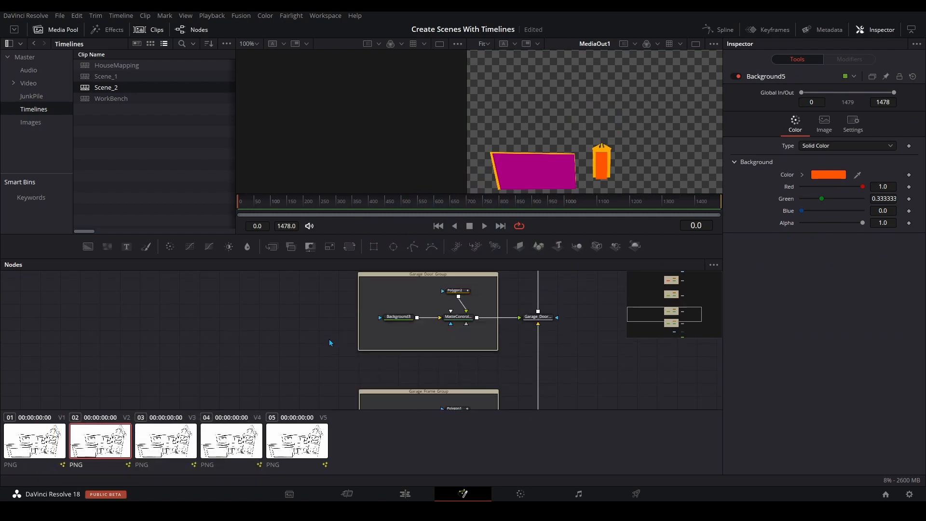
click(405, 494)
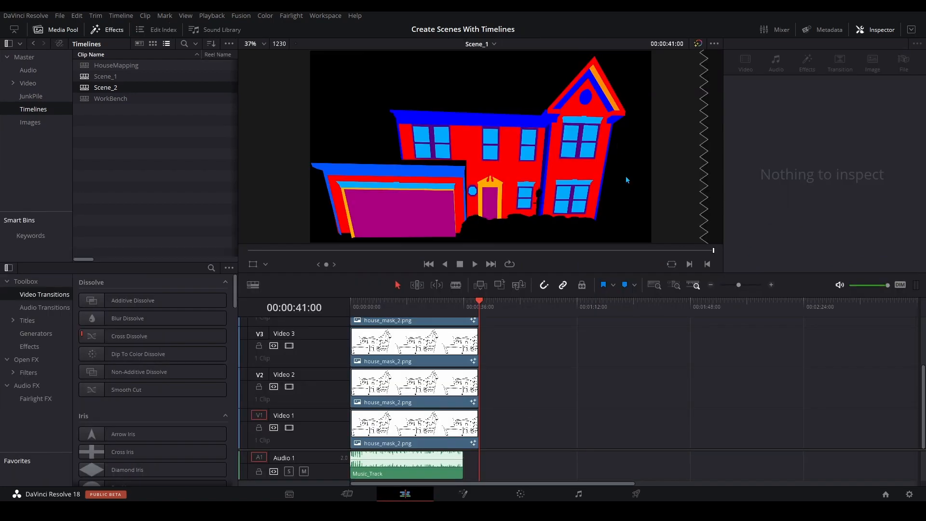
- Switch to the Scene_2 timeline showing the orange garage and front doors
click(481, 44)
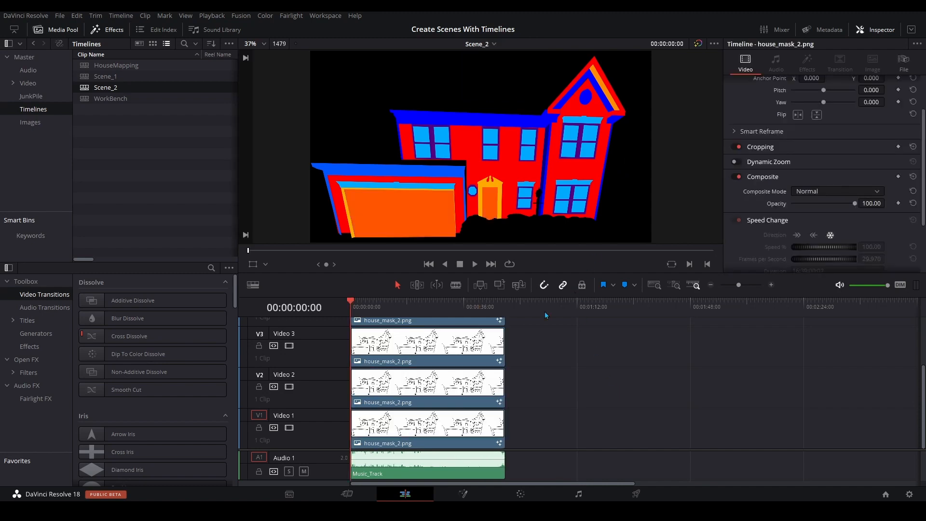
mouse_move(561, 408)
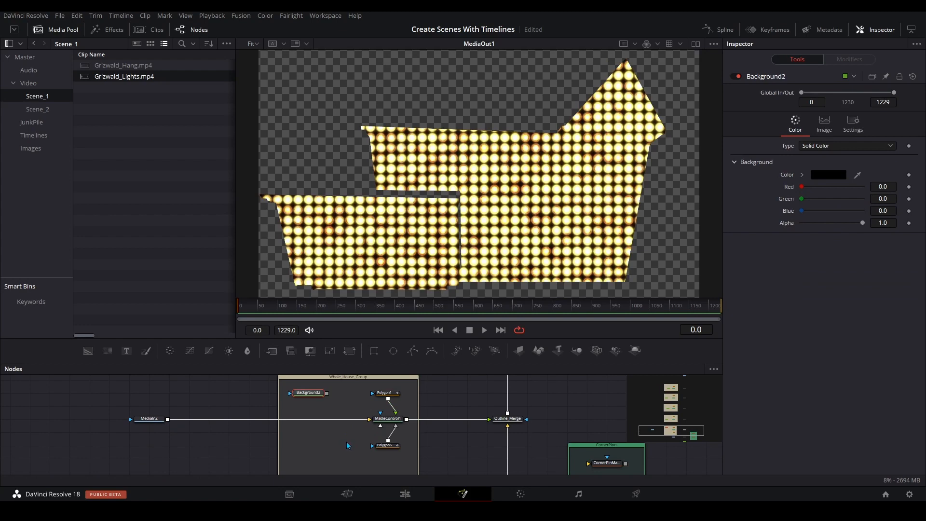
- Review Scene_1 on the Edit page, switch to the Scene_2 timeline, and reopen the timeline list
click(404, 494)
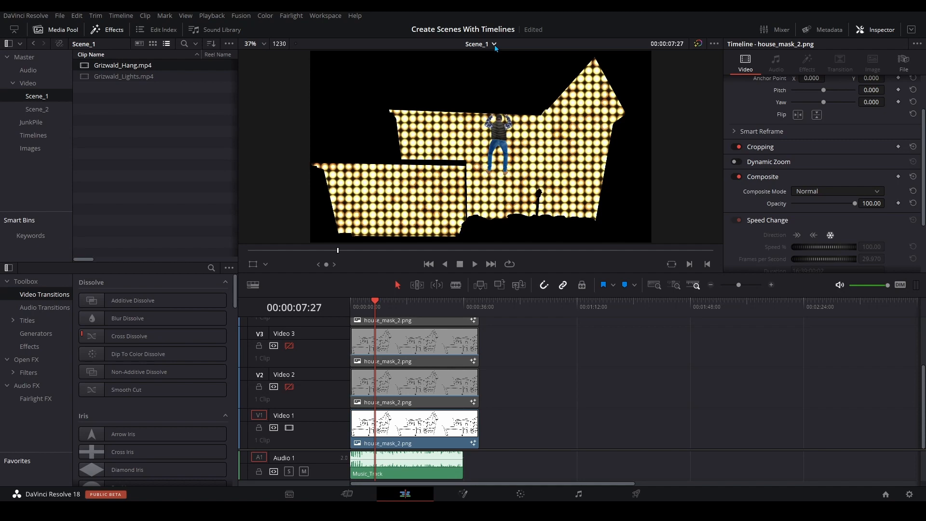
click(478, 43)
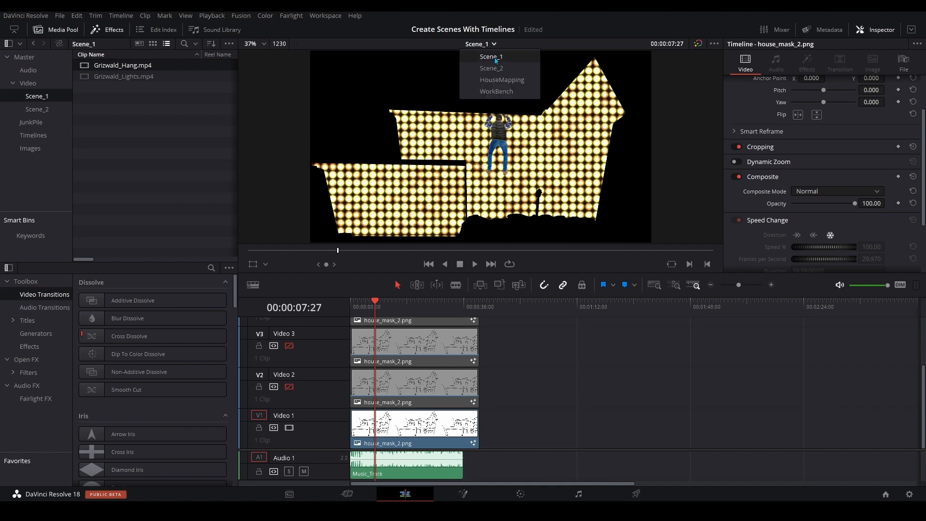
click(492, 68)
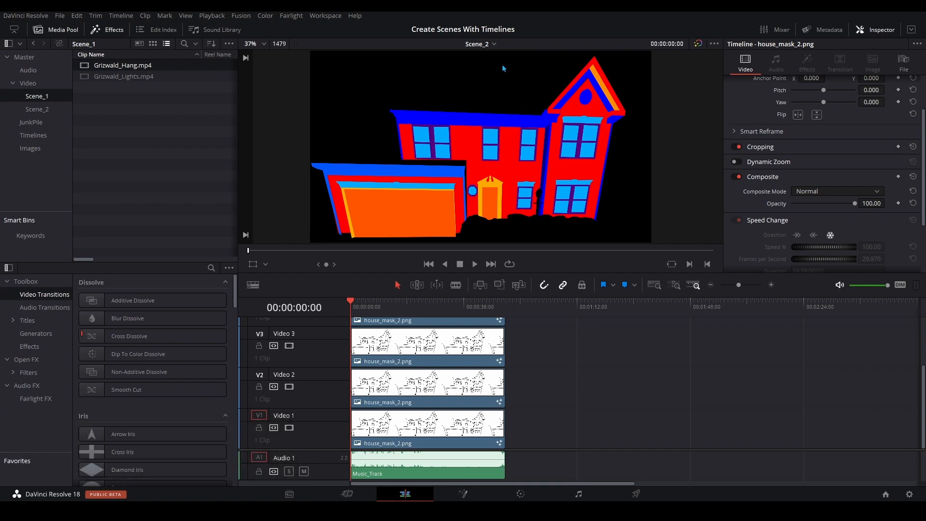
click(495, 44)
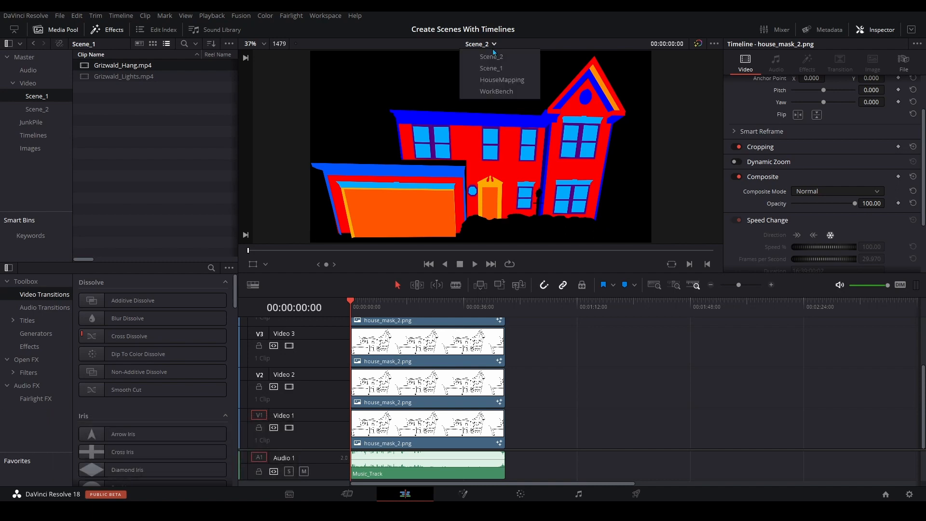
mouse_move(491, 67)
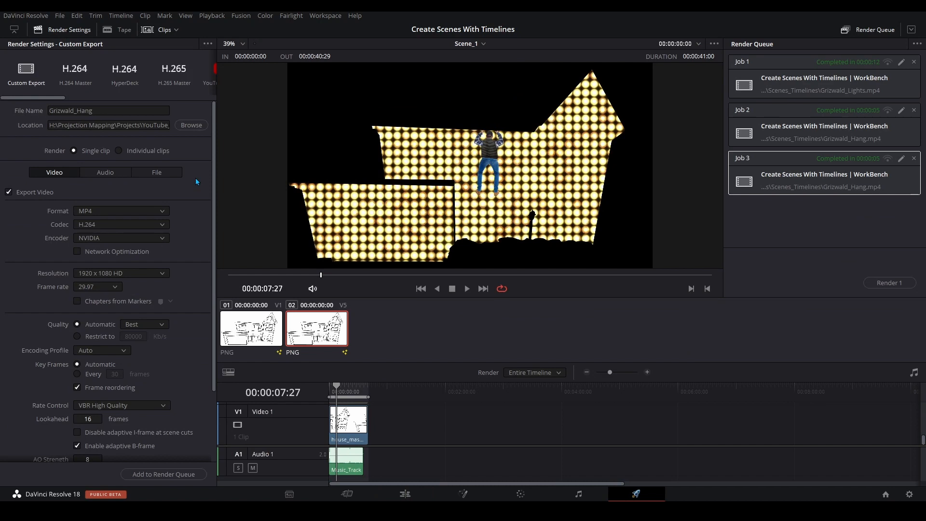
mouse_move(133, 106)
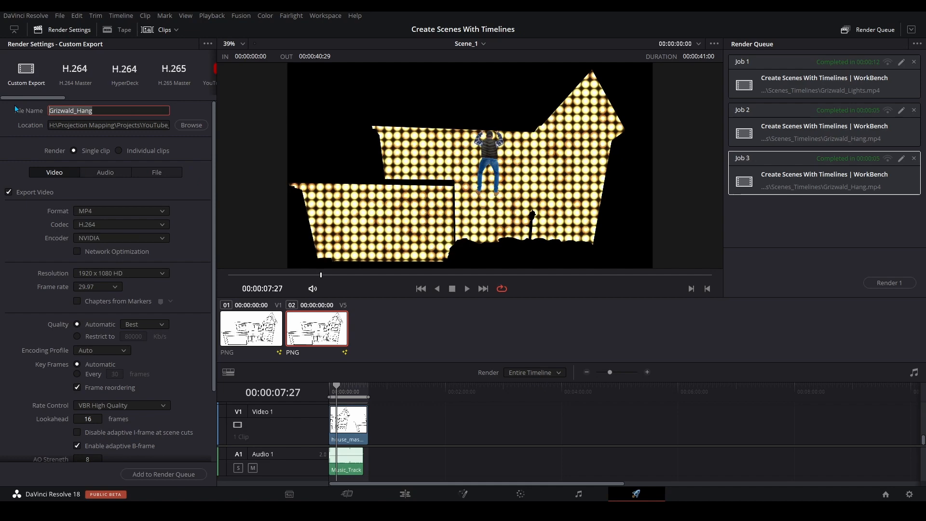
- Name the Deliver page output file Scene_1 for the Scene_1 timeline render
text(Scene_1)
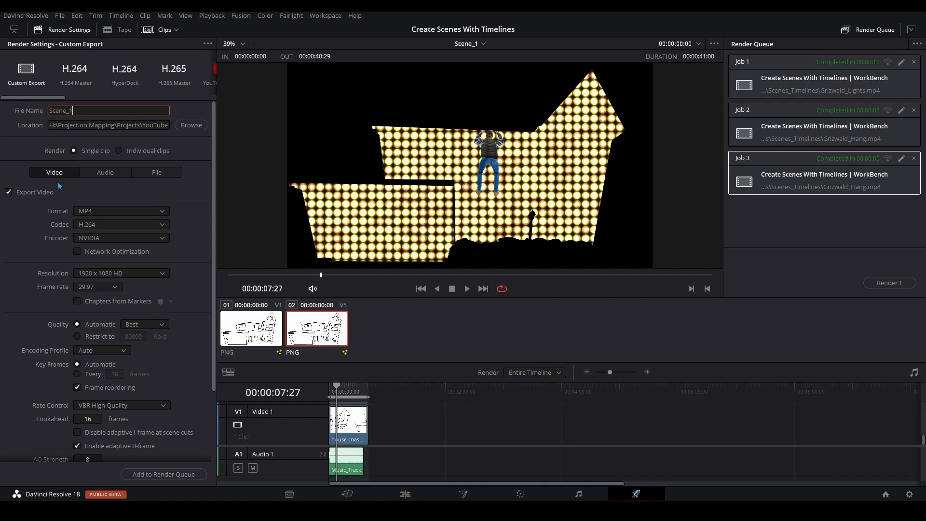
click(107, 172)
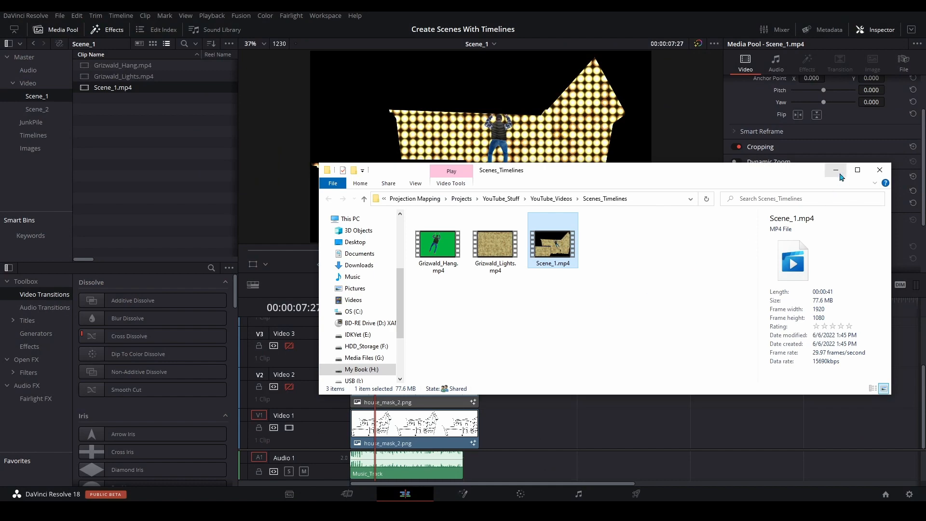
- Dismiss the rendered-files folder and switch the viewer to the Scene_2 timeline
click(880, 170)
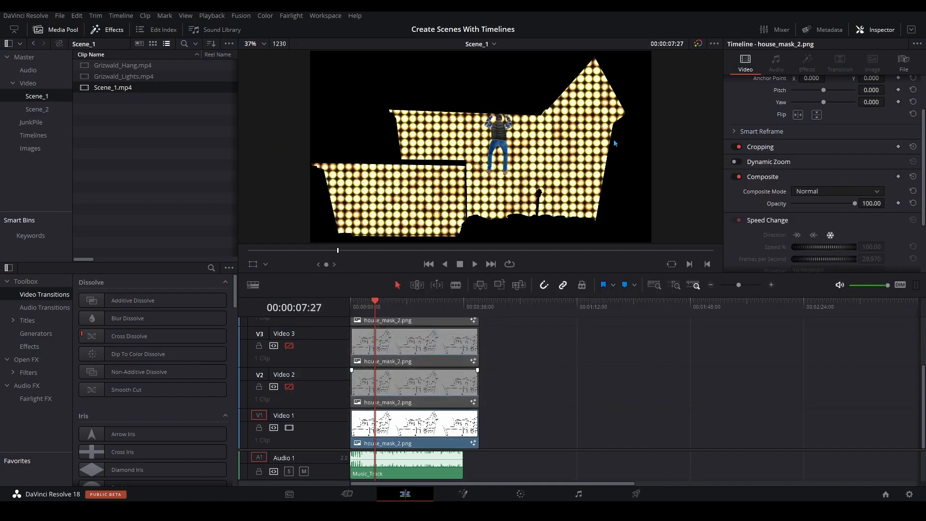
click(480, 43)
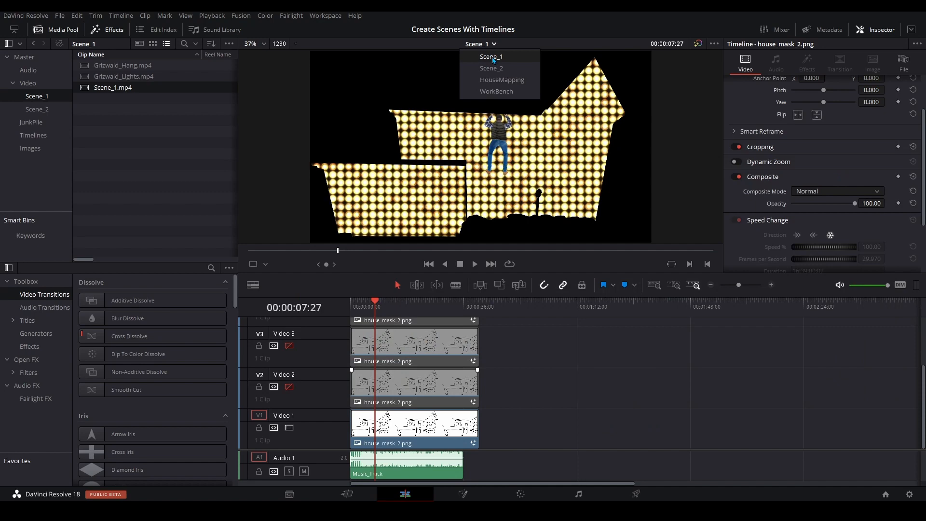
click(491, 68)
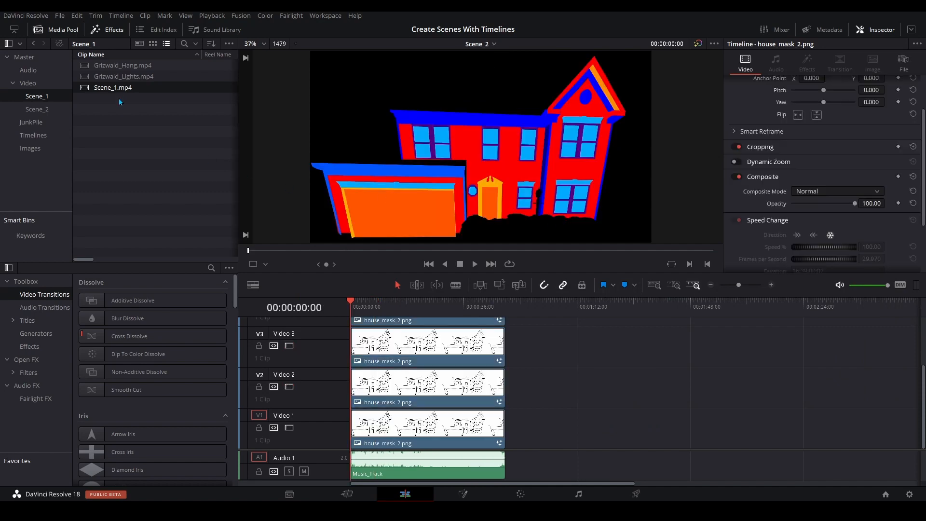
mouse_move(527, 343)
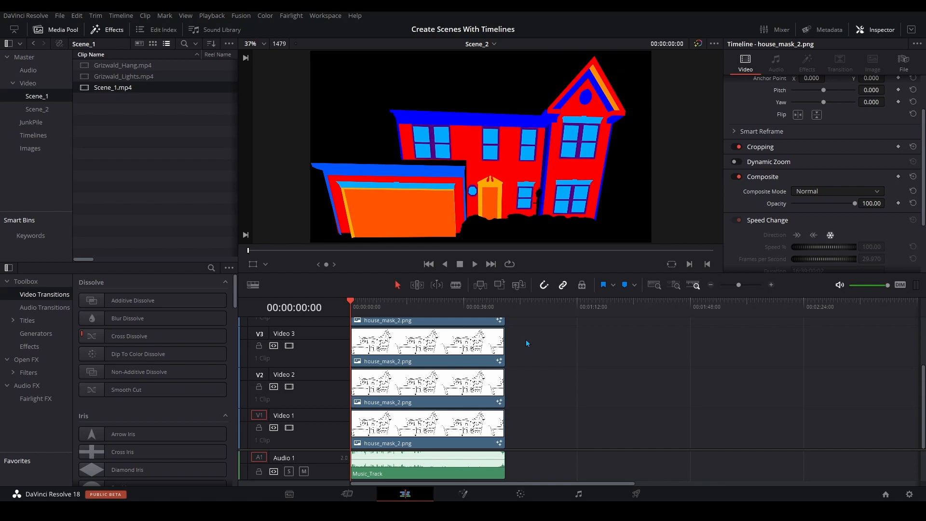
mouse_move(464, 467)
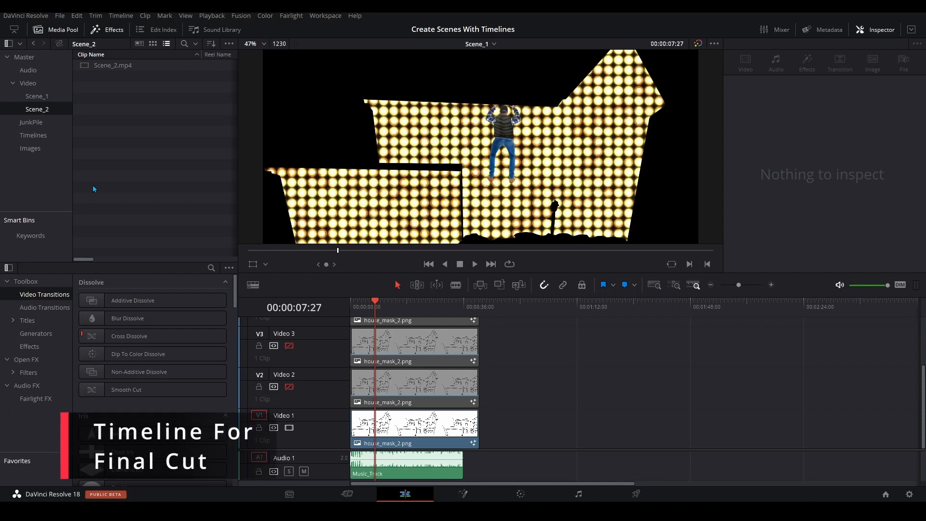
- Create a new timeline named Final_Cut in the Timelines bin
click(36, 96)
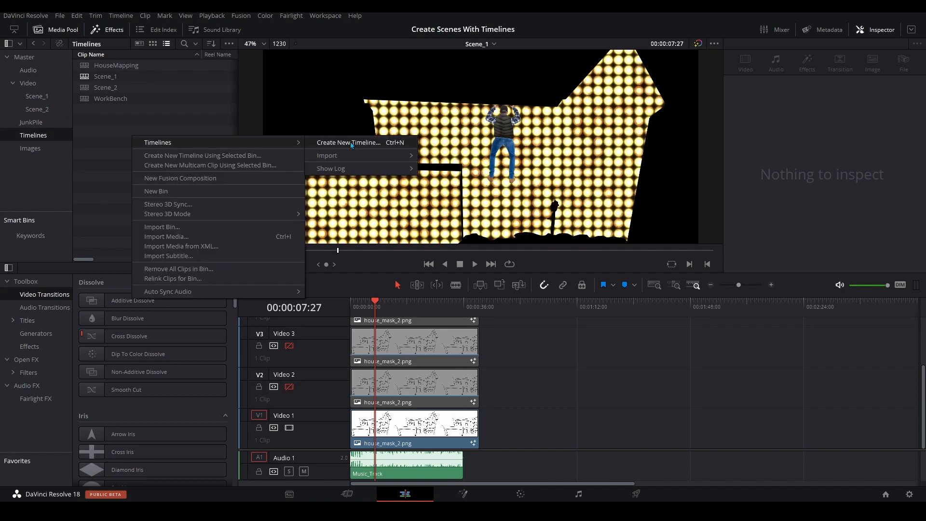
click(349, 143)
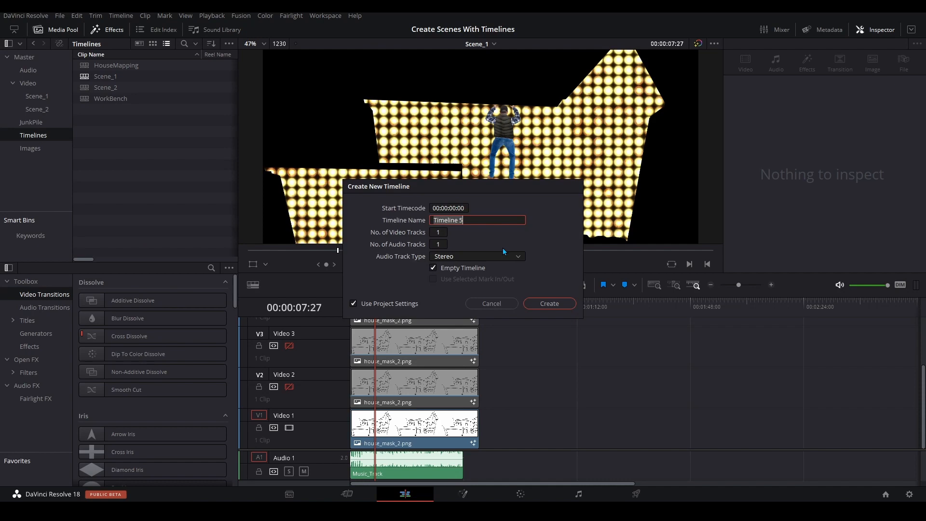
text(Final_Cut)
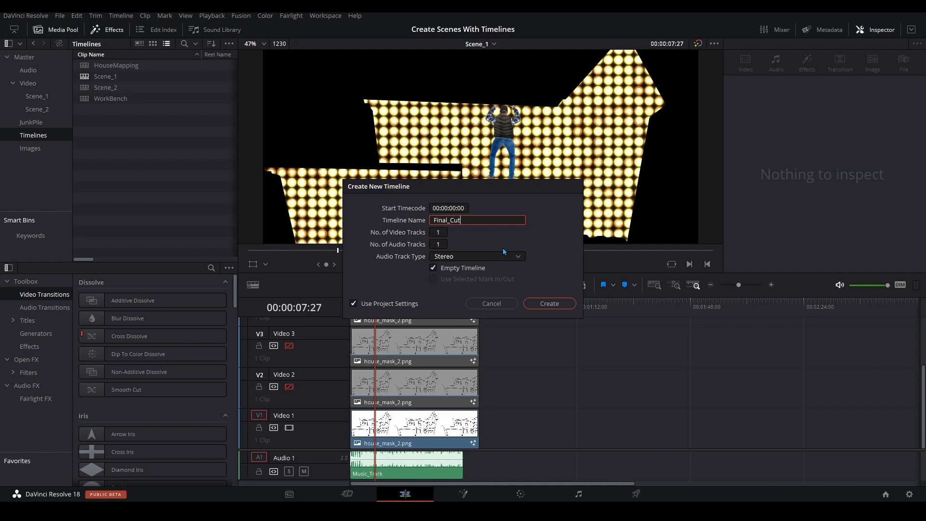
click(548, 304)
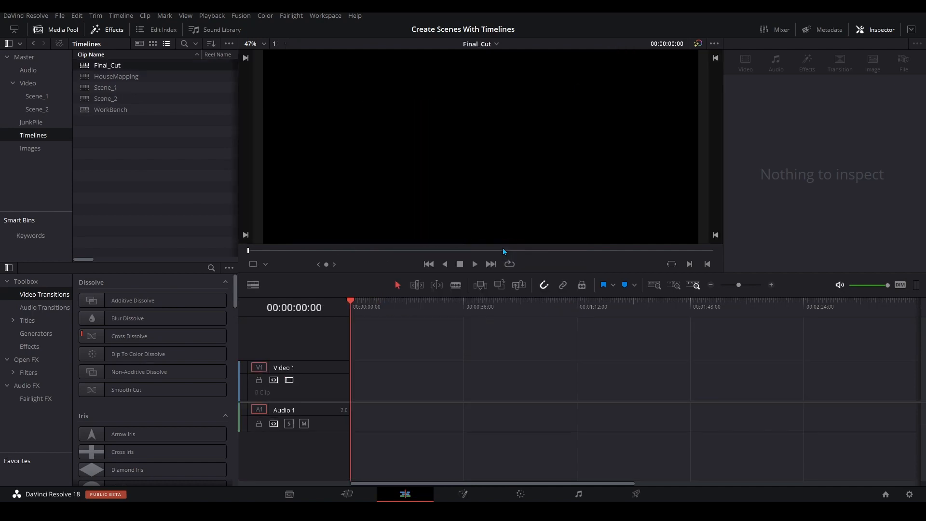
click(28, 69)
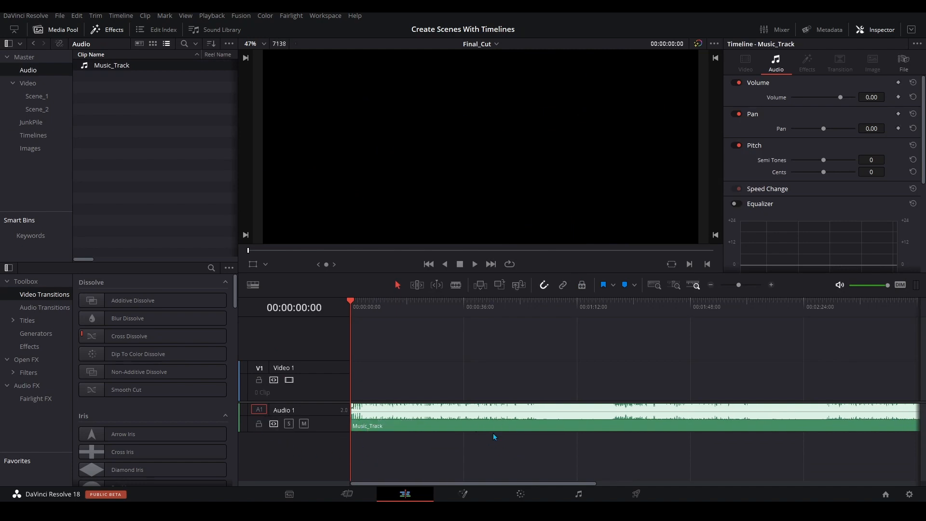
mouse_move(116, 112)
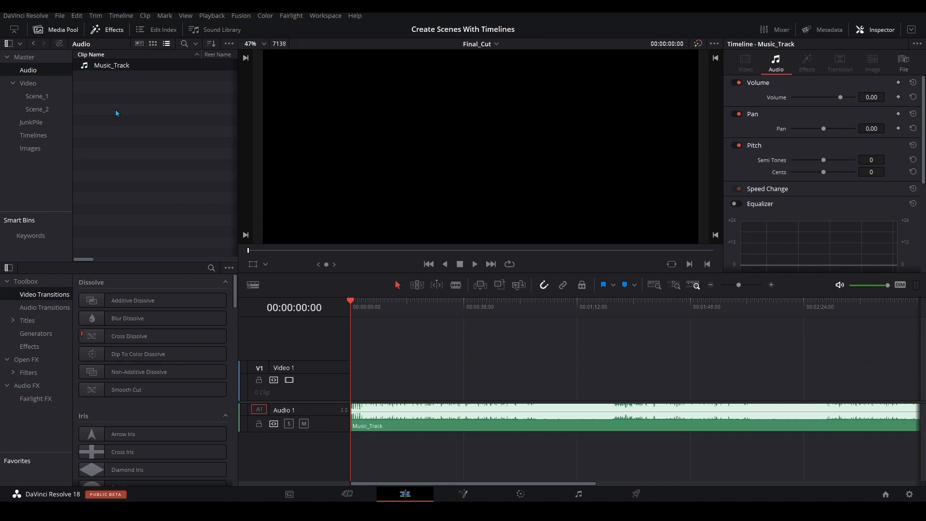
- Place Scene_1.mp4 above Music_Track on Final_Cut and select its video, audio and the music
click(36, 96)
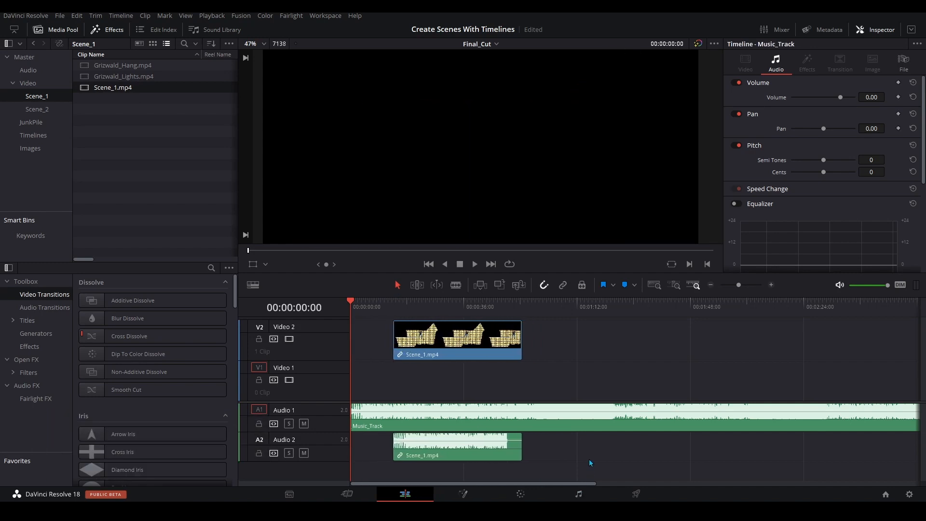
click(456, 446)
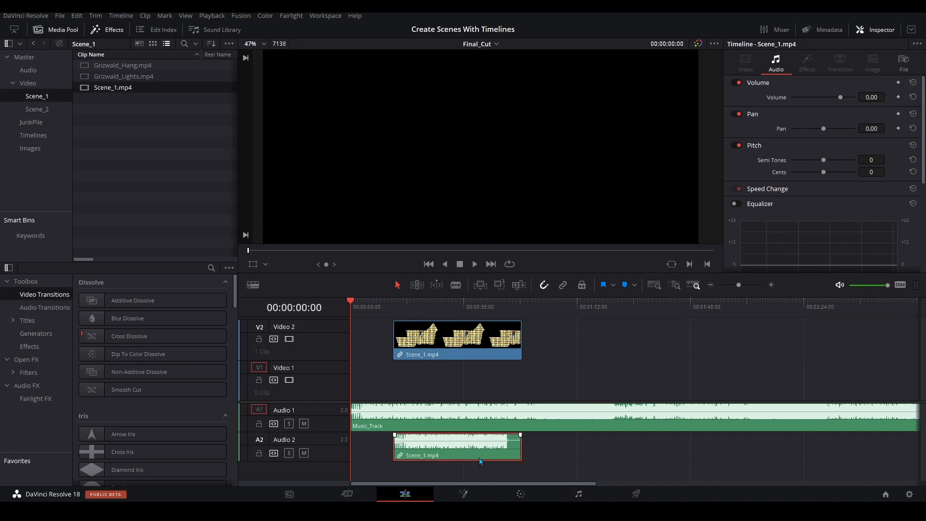
click(457, 340)
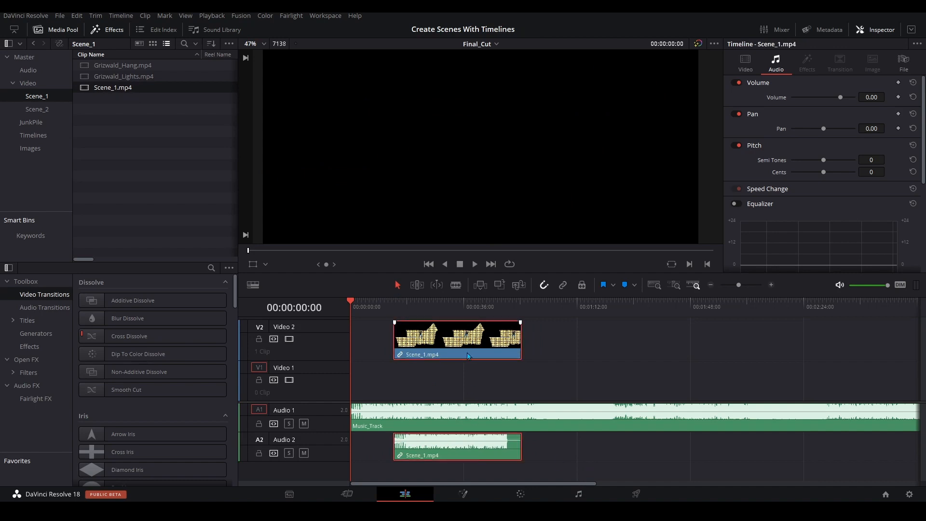
click(490, 417)
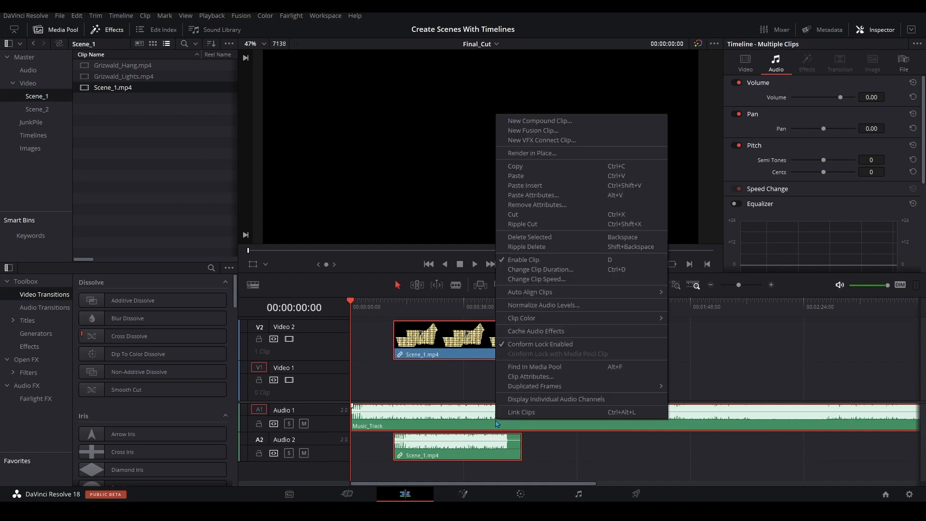
mouse_move(529, 291)
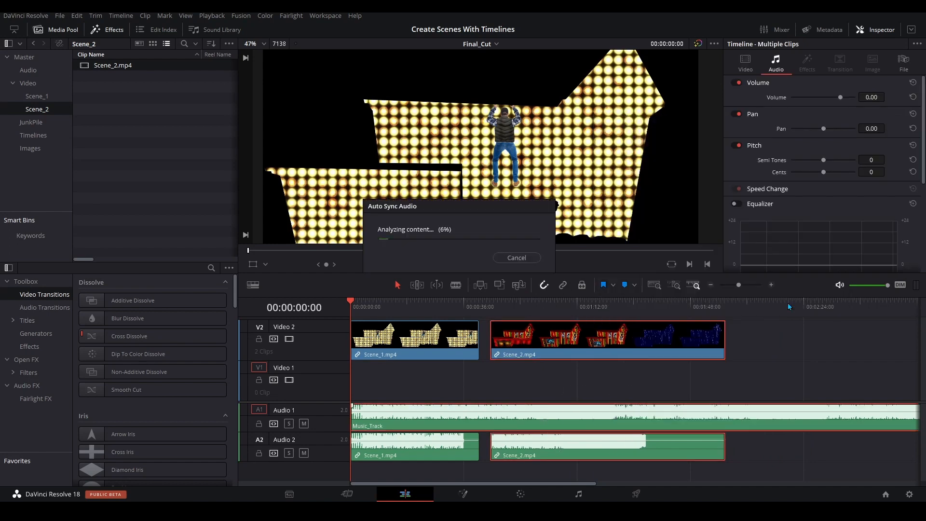
- Auto-align the Scene_1 and Scene_2 clips to Music_Track based on waveform
click(515, 257)
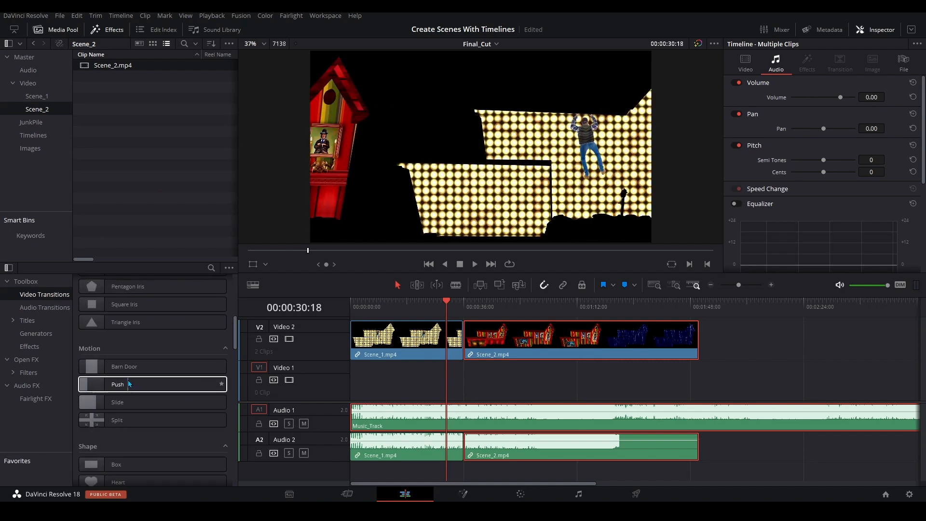
- Drop a Band Wipe onto the cut between Scene_1 and Scene_2 and preview it
scroll(up, 3)
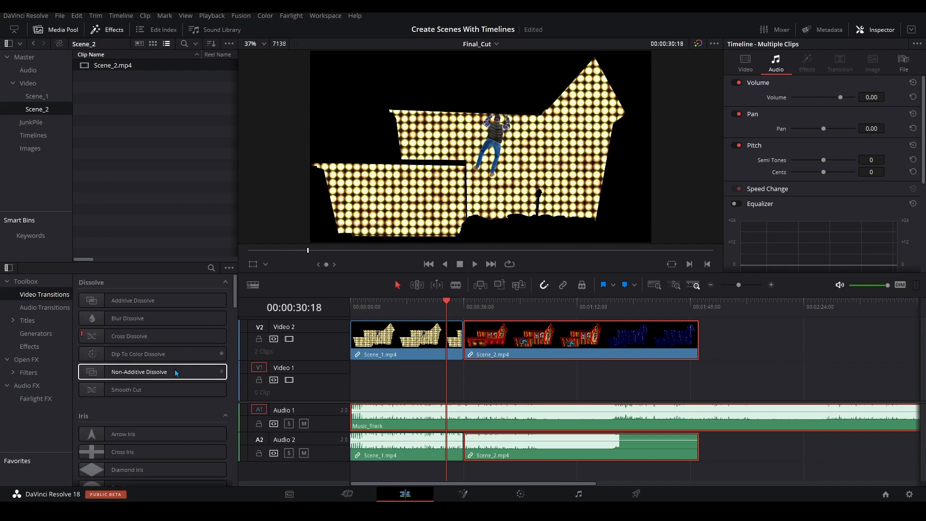
scroll(down, 3)
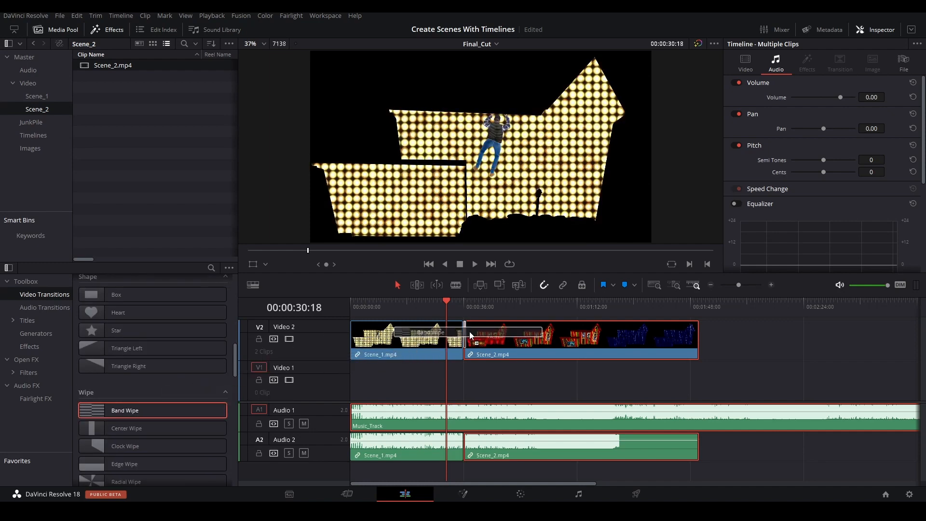
click(475, 264)
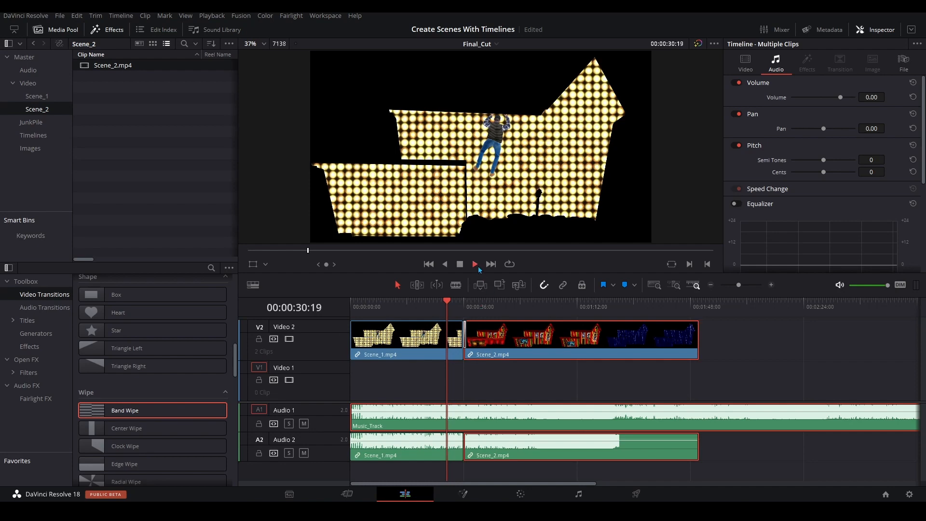
click(474, 264)
text(Fincal)
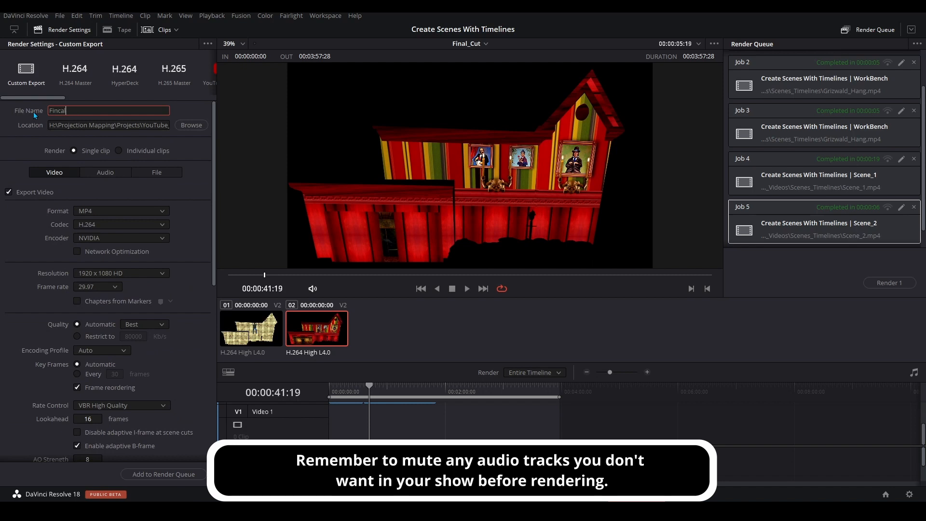
- Name the output Final_Cut, add it to the render queue and render all
key(BackSpace)
text(_Cut)
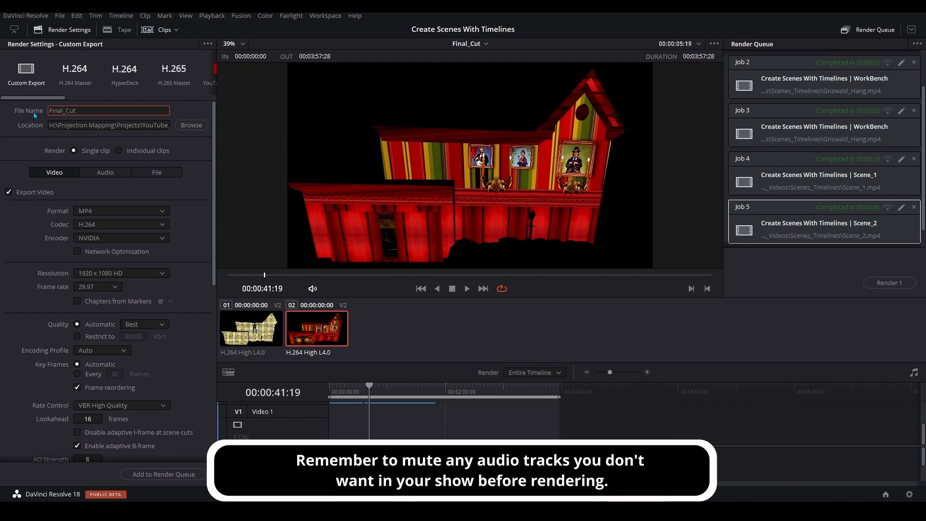
click(163, 473)
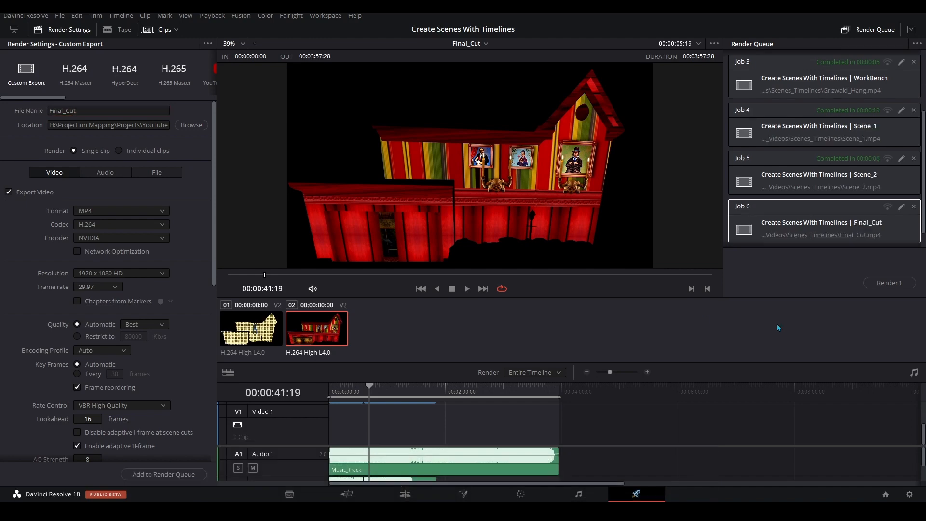
click(888, 283)
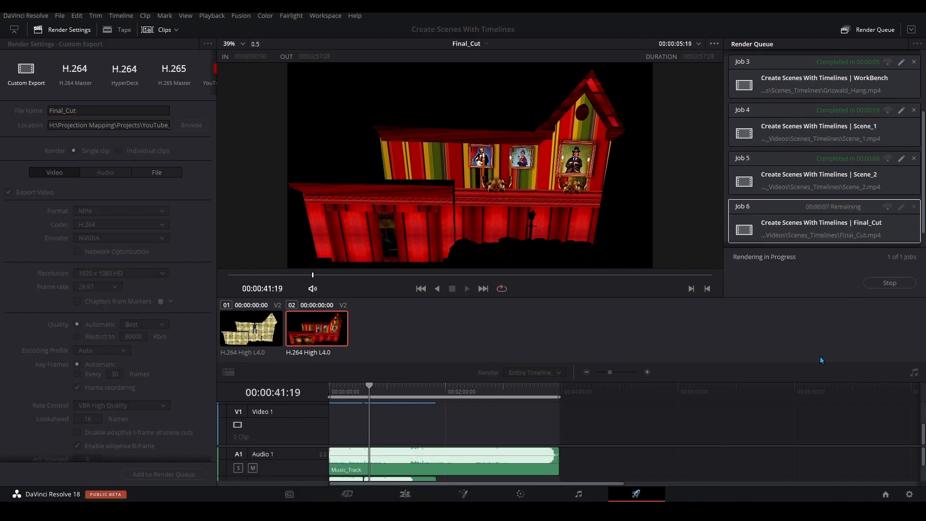
click(405, 494)
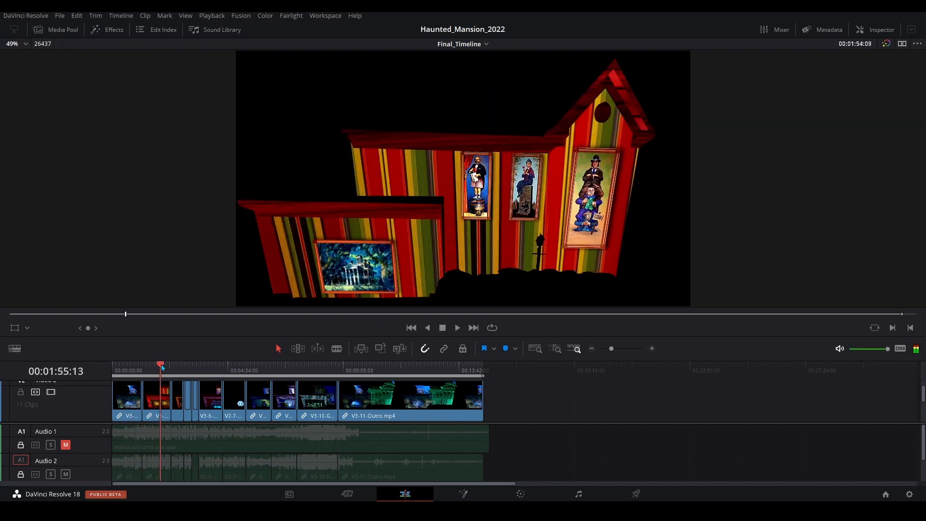
- Play back the Haunted_Mansion_2022 Final_Timeline through its library and staircase scenes
click(185, 367)
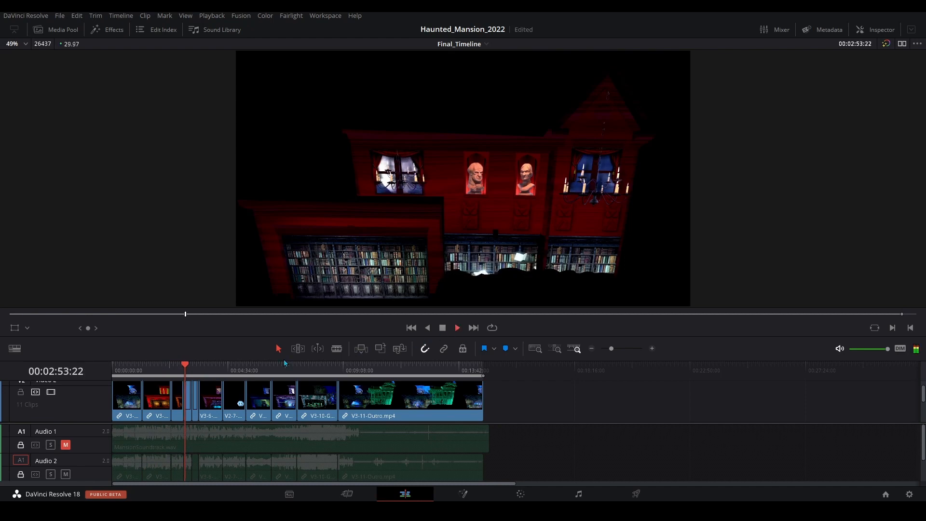
click(457, 327)
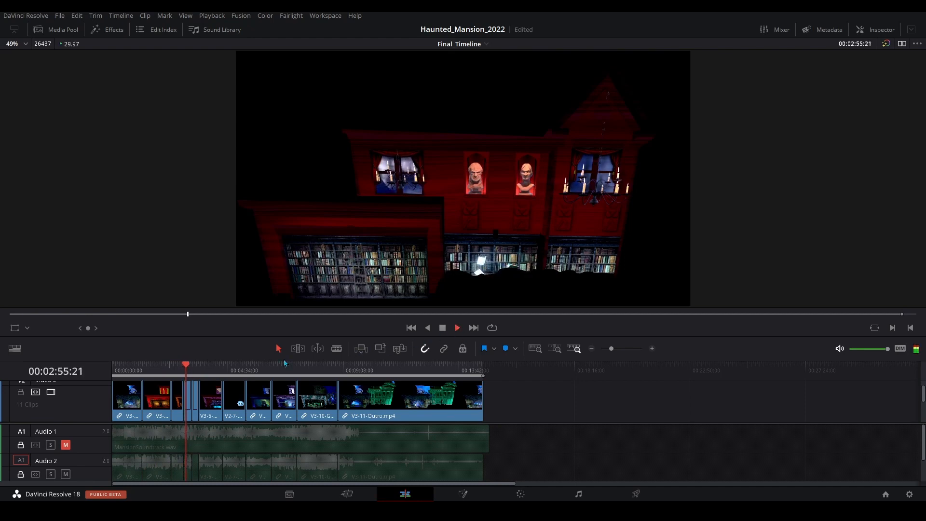
click(456, 328)
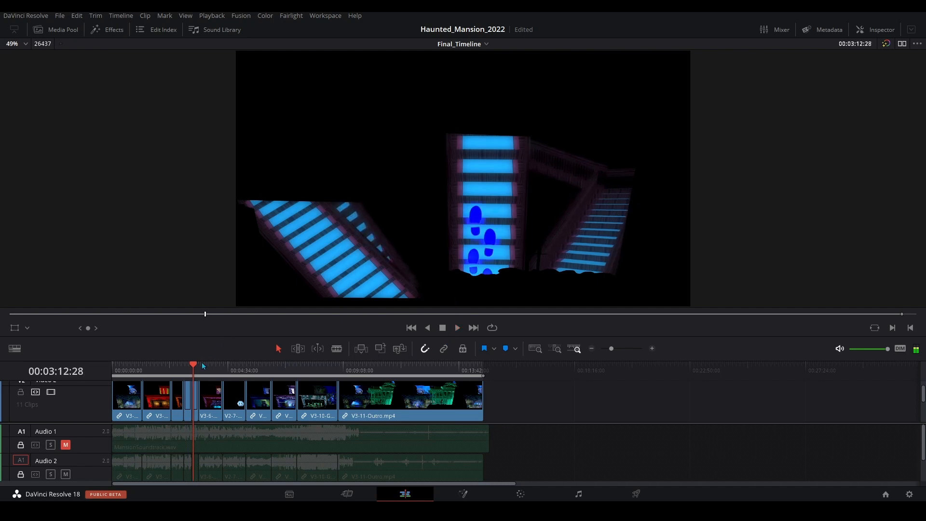
- Stop playback and return Final_Timeline to its start at the green-lit mansion
click(411, 327)
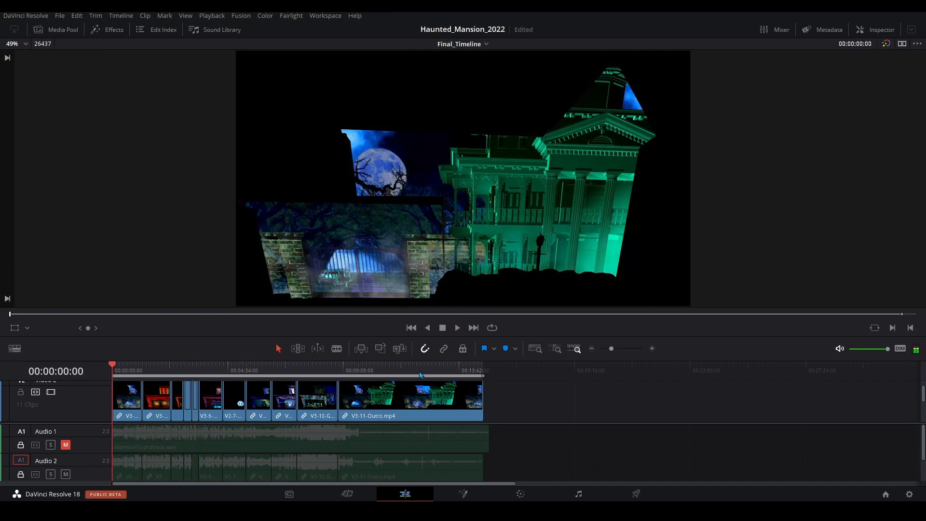